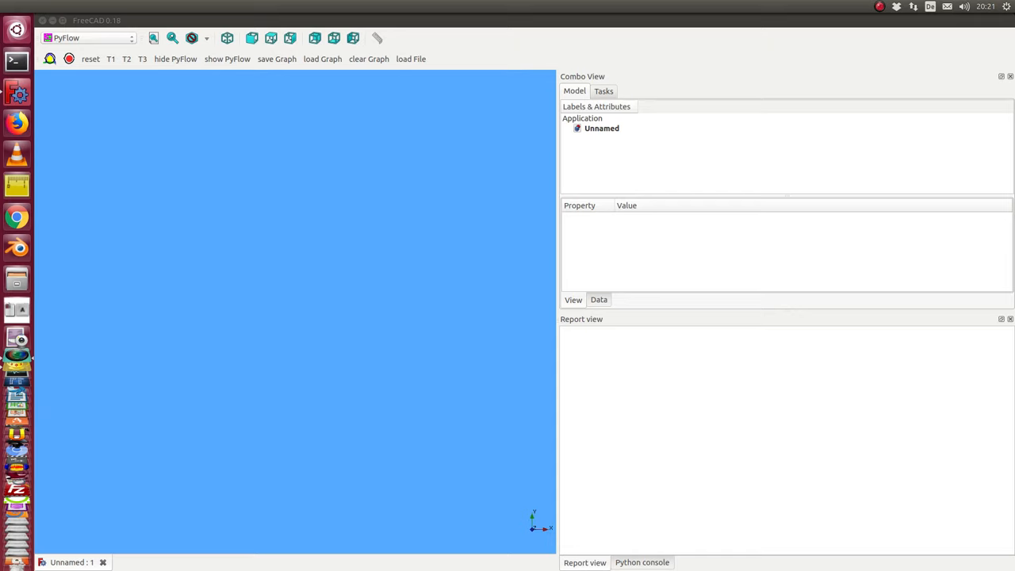
pyautogui.moveTo(768, 146)
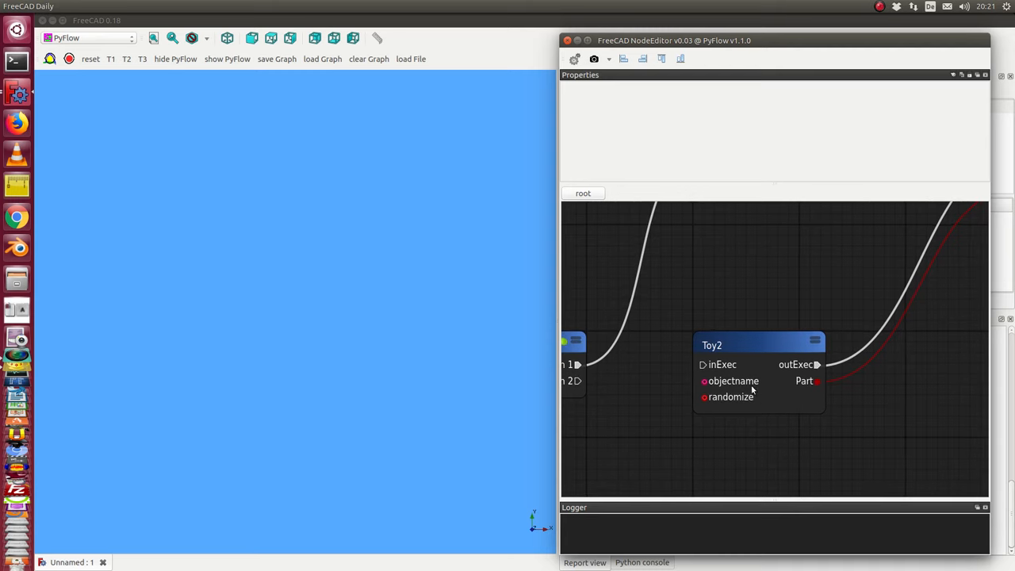
pyautogui.moveTo(737, 406)
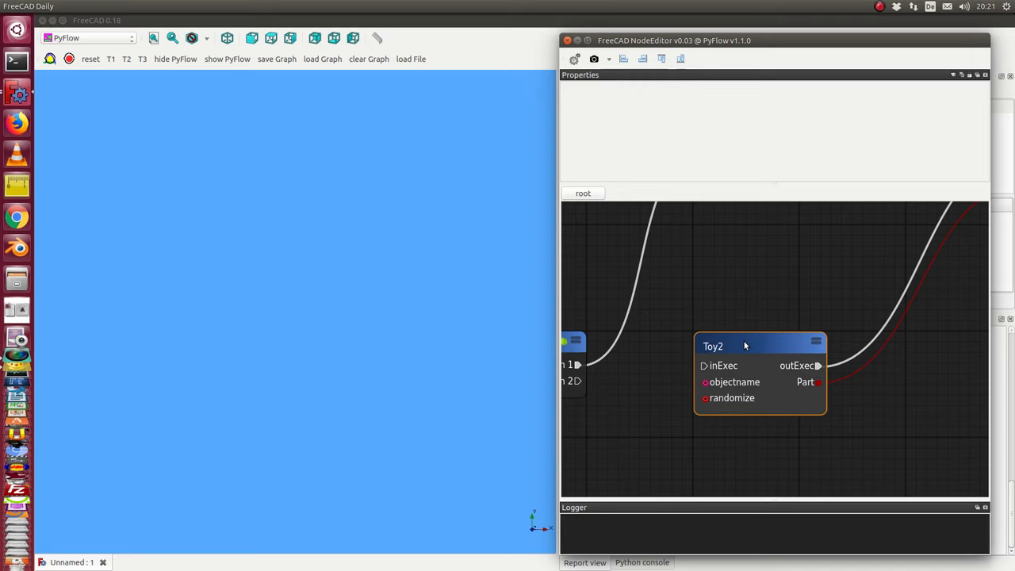
# Nudge the Toy2 node and execute it to build the MyToy cube.
pyautogui.moveTo(743, 346); pyautogui.dragTo(731, 346)
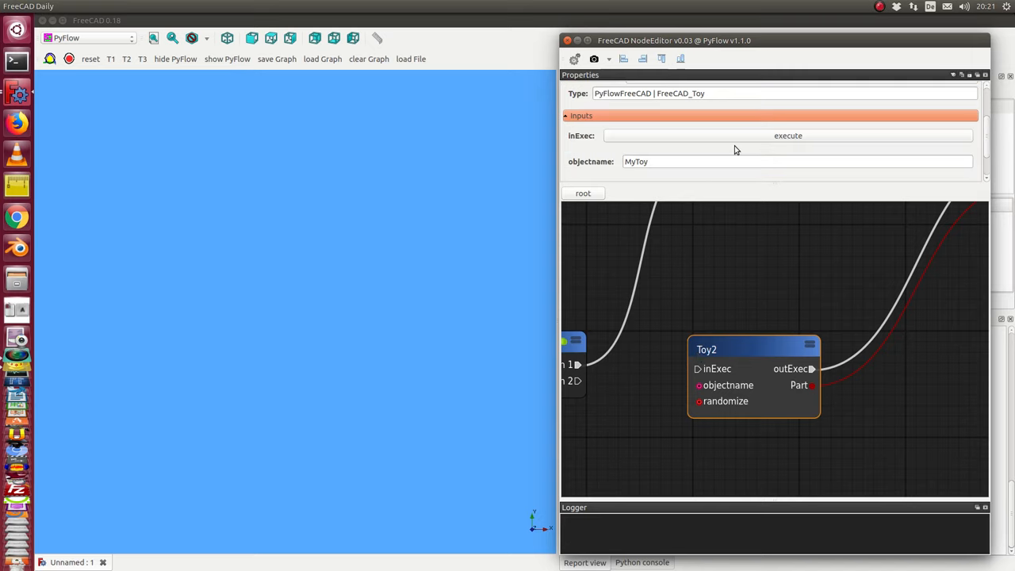
pyautogui.moveTo(756, 143)
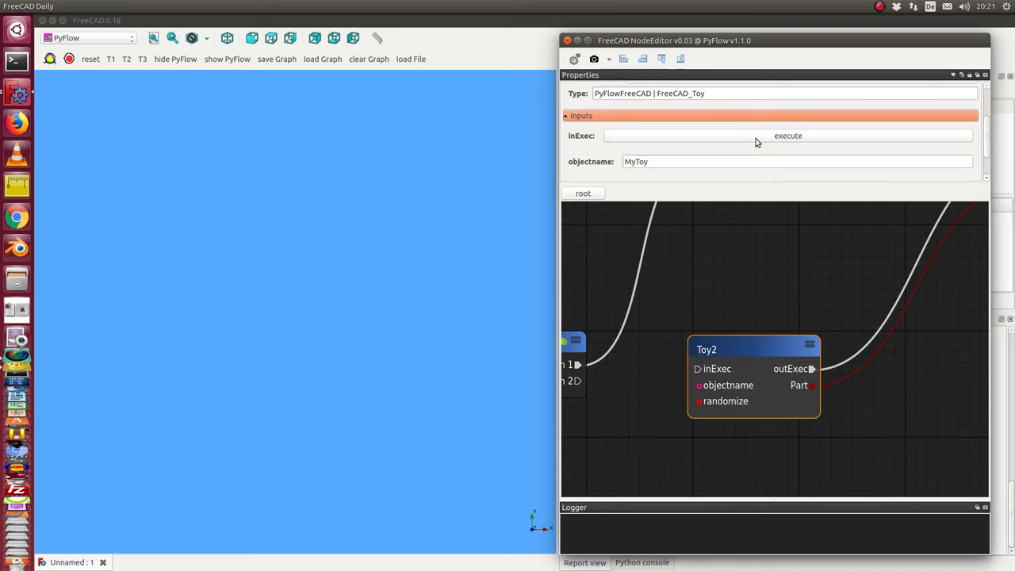
pyautogui.moveTo(765, 142)
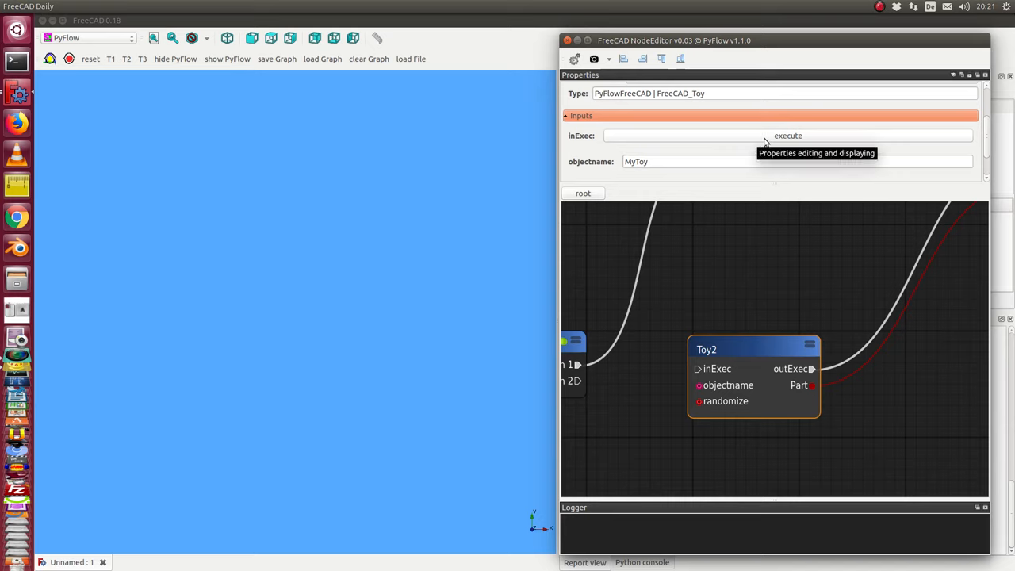
pyautogui.moveTo(760, 135)
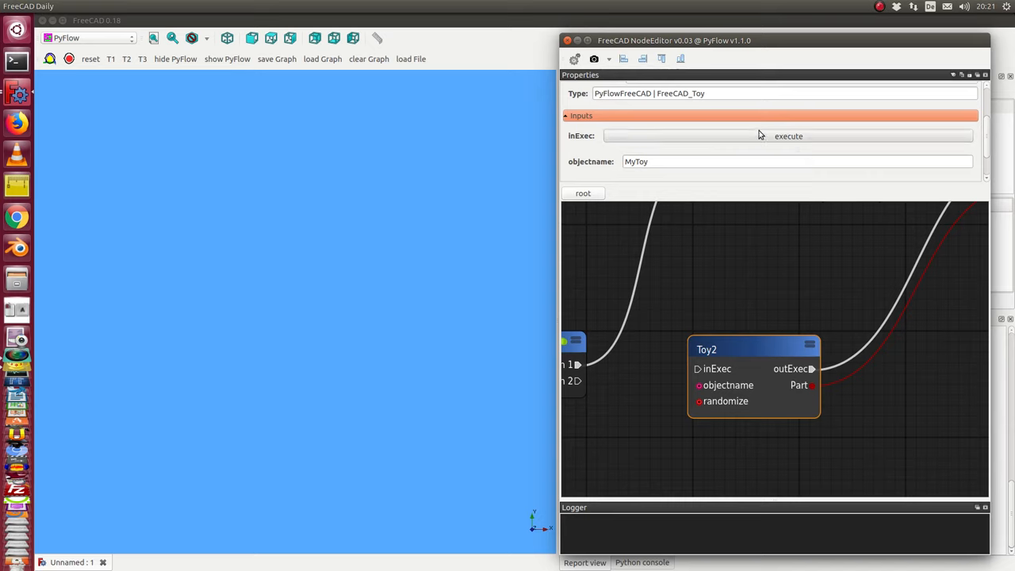
pyautogui.click(228, 38)
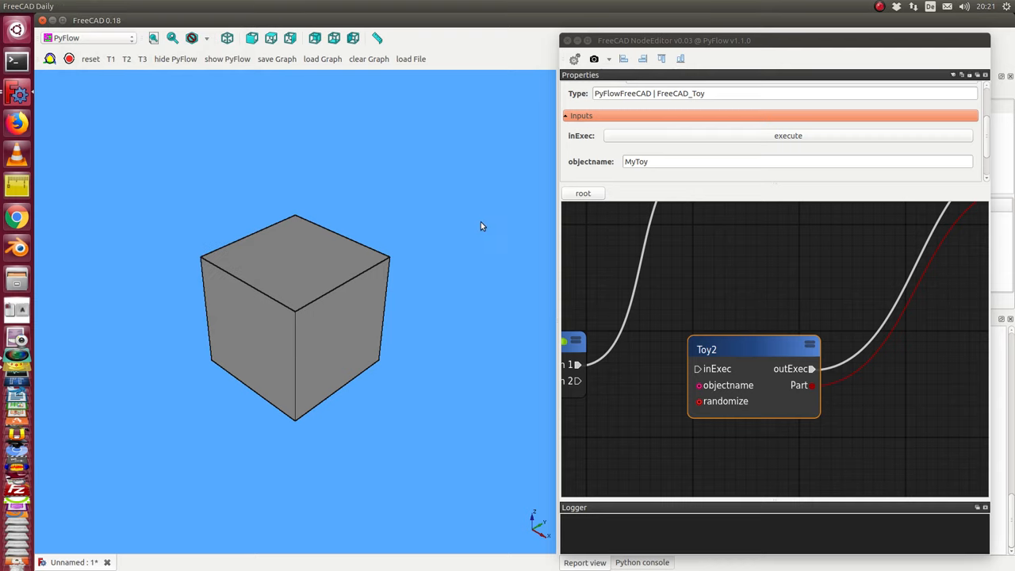
# Tick randomize in Toy2's properties so its box takes random proportions.
pyautogui.click(323, 251)
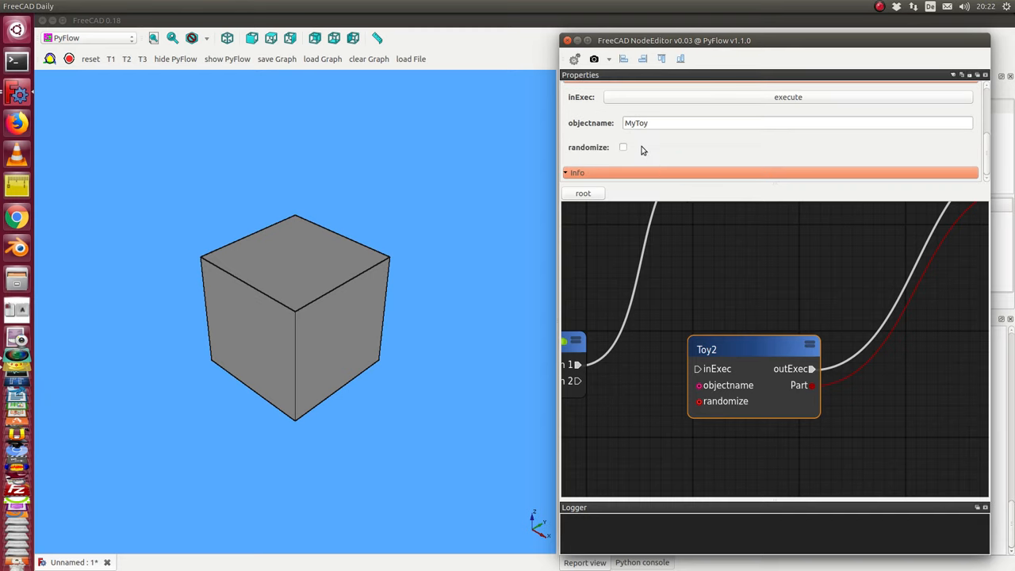
pyautogui.click(624, 148)
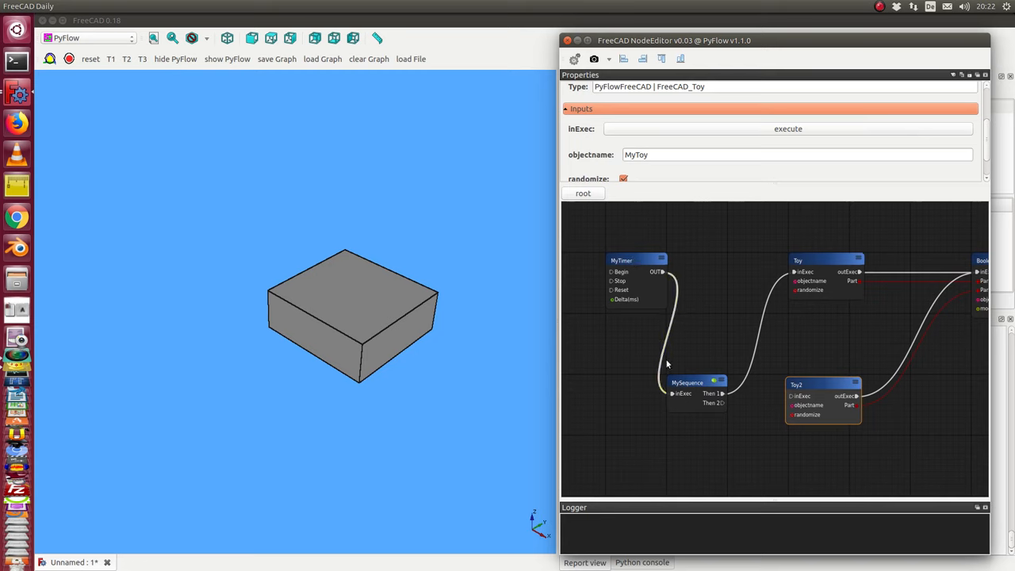
pyautogui.moveTo(675, 411)
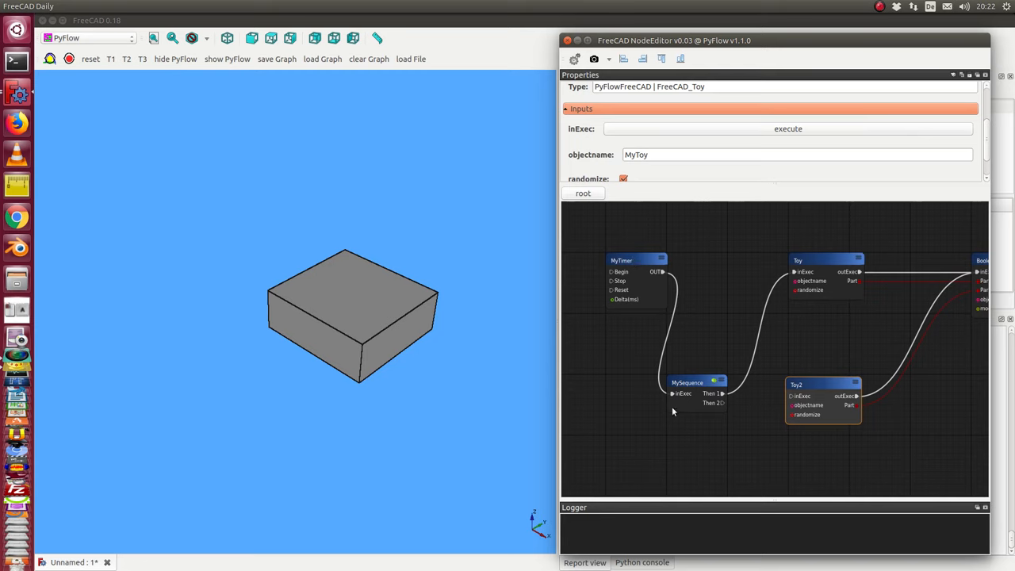
pyautogui.moveTo(823, 270)
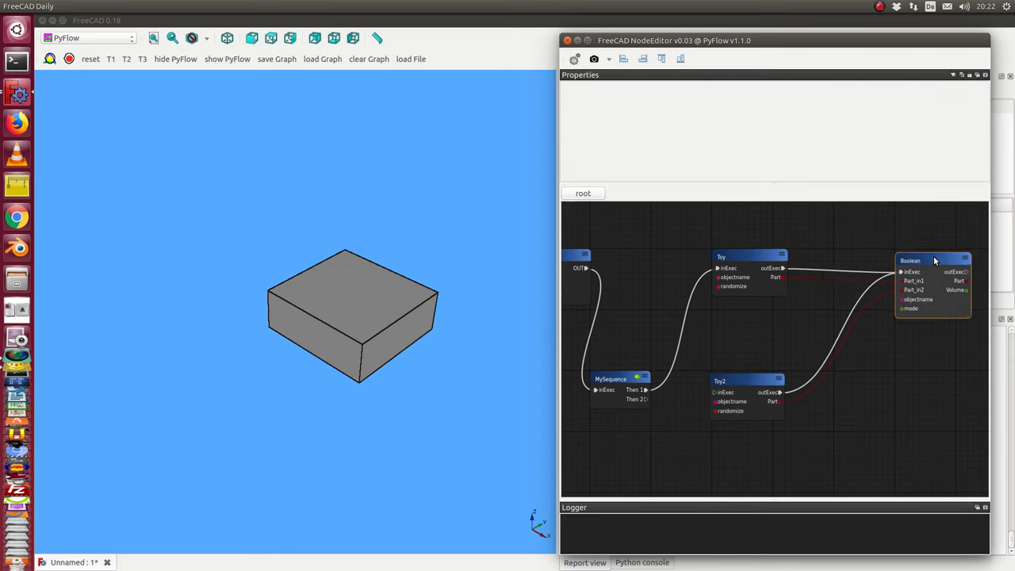
# Select the Boolean node to view its fuse mode and Toy inputs.
pyautogui.click(910, 260)
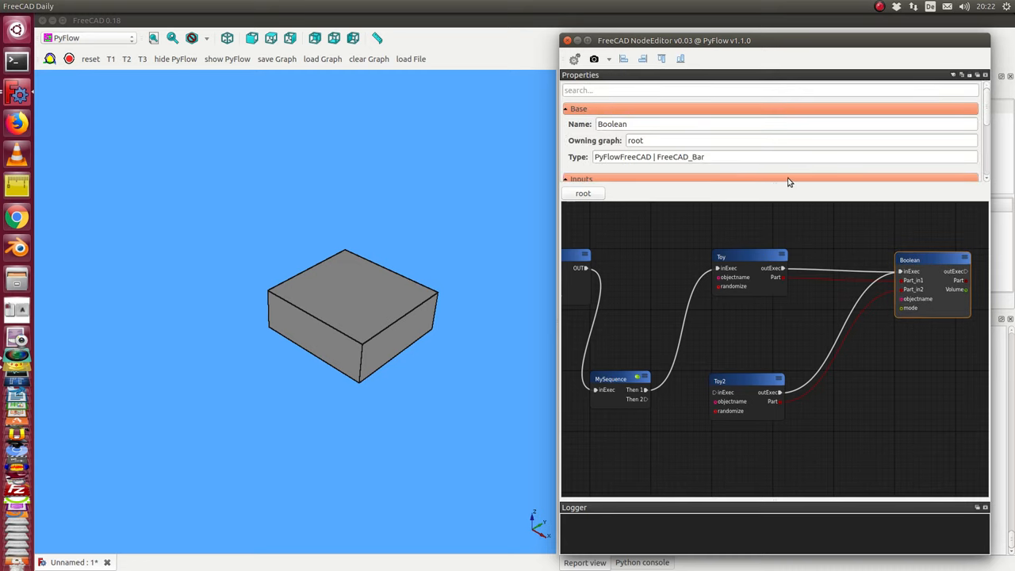
pyautogui.moveTo(776, 164)
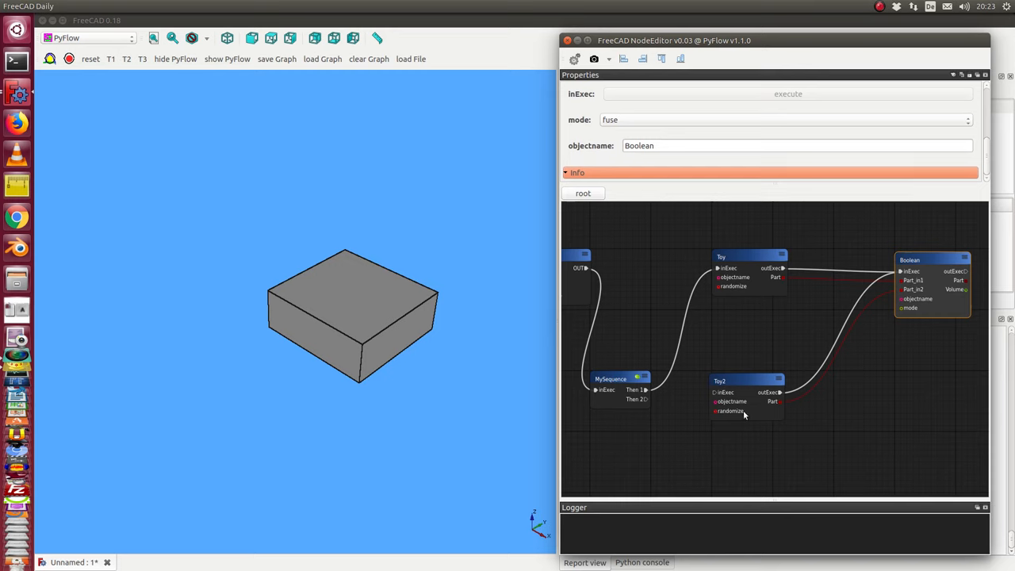
pyautogui.moveTo(753, 263)
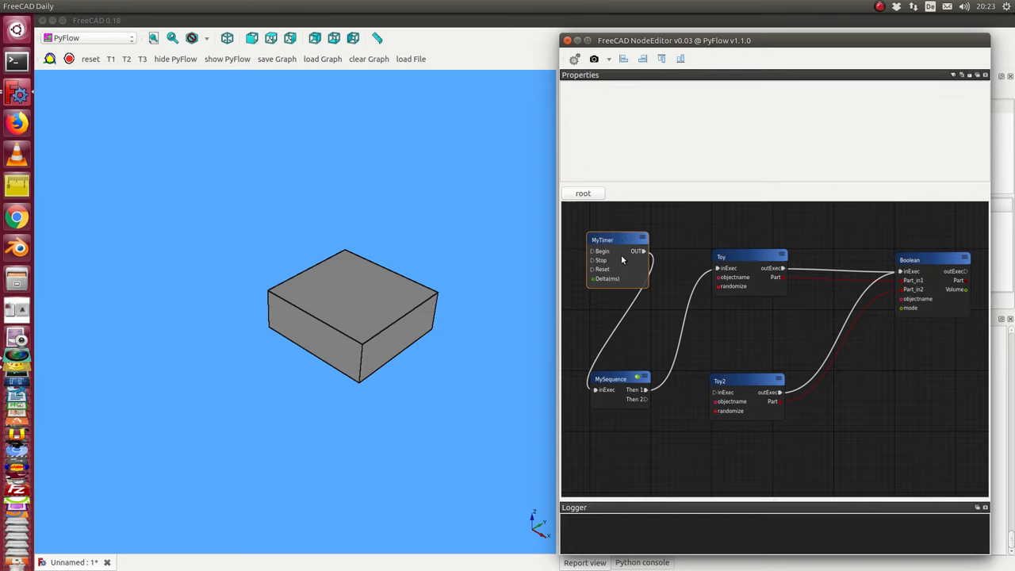
# Move the MyTimer node lower and set its Delta(ms) from 0.2 to about 0.79.
pyautogui.click(616, 240)
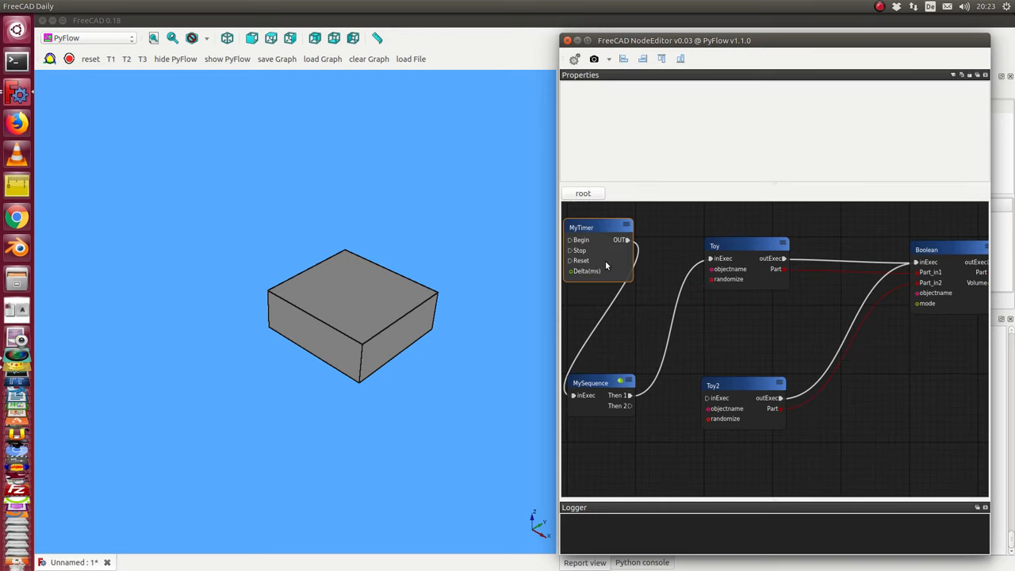
pyautogui.moveTo(581, 228); pyautogui.dragTo(596, 255)
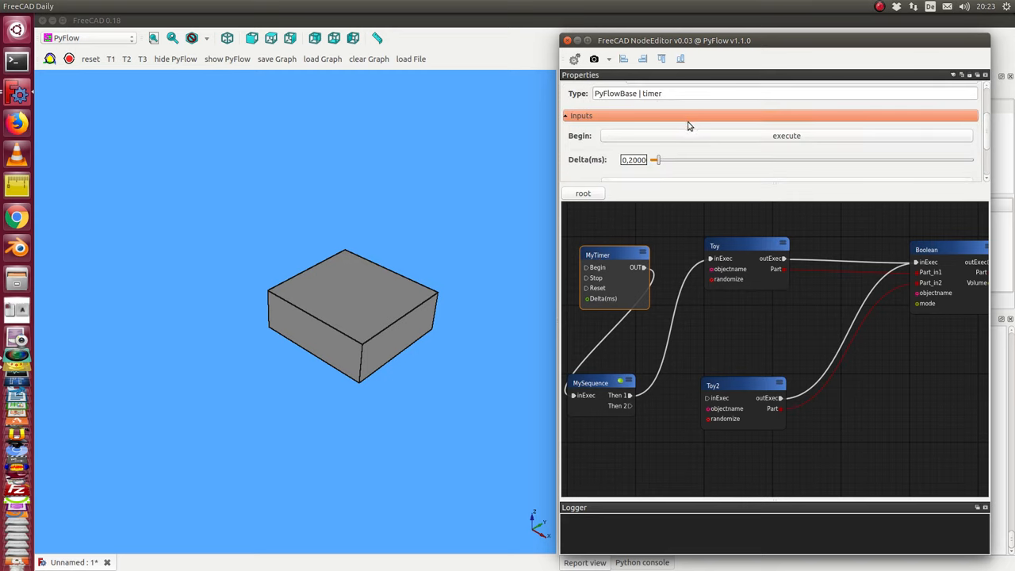
pyautogui.moveTo(684, 128)
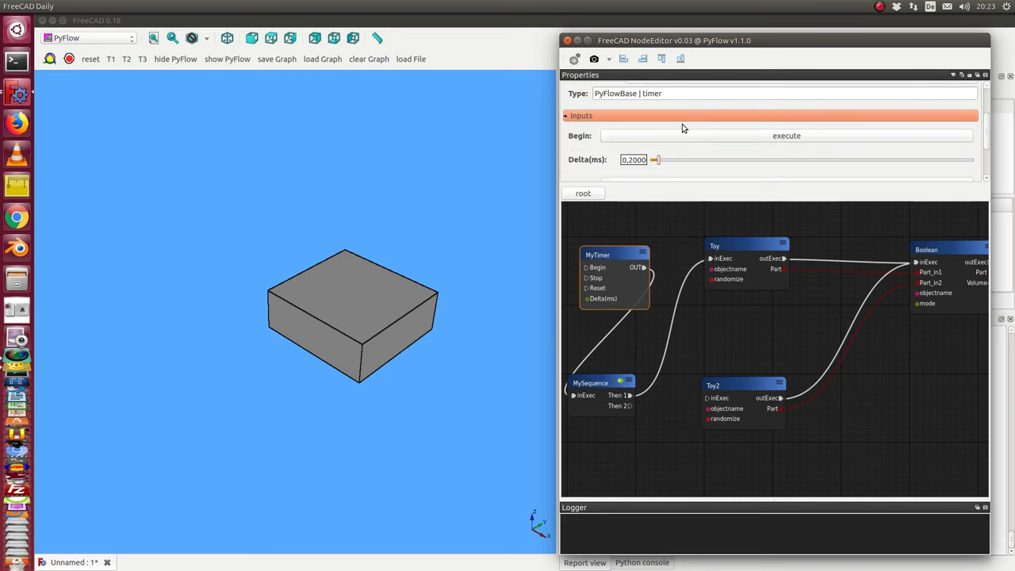
pyautogui.moveTo(687, 127)
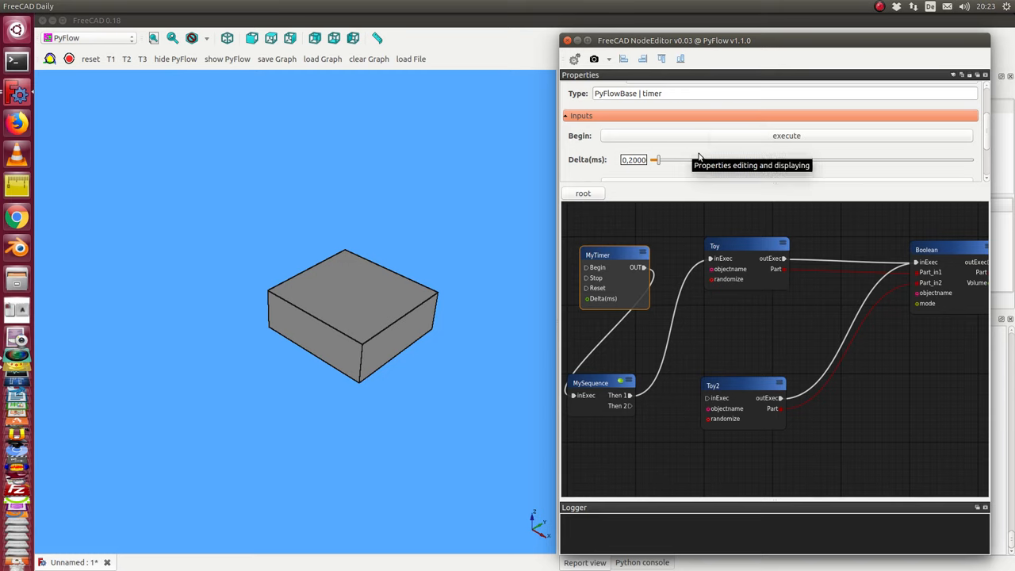
pyautogui.moveTo(674, 154)
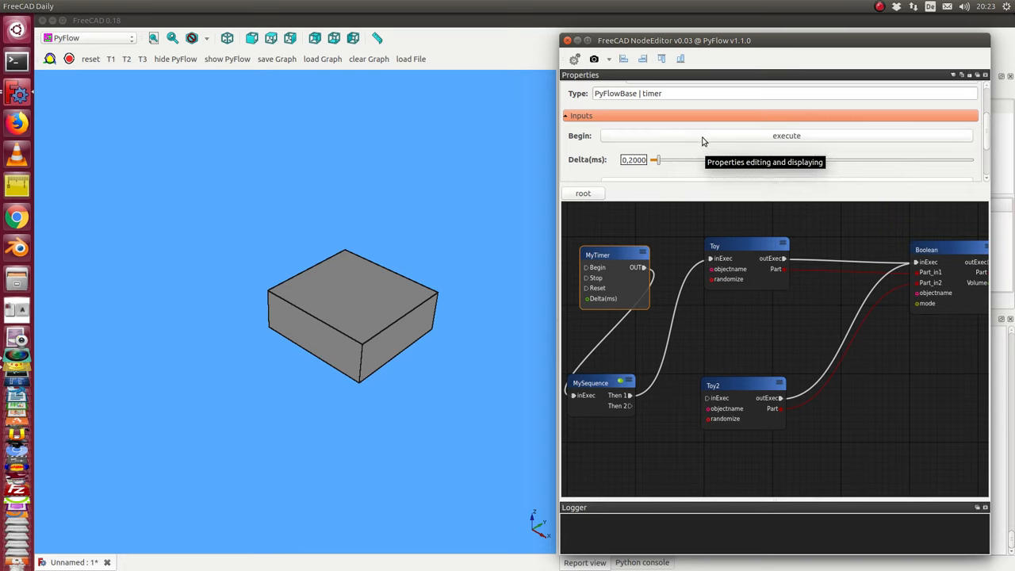
pyautogui.moveTo(634, 143)
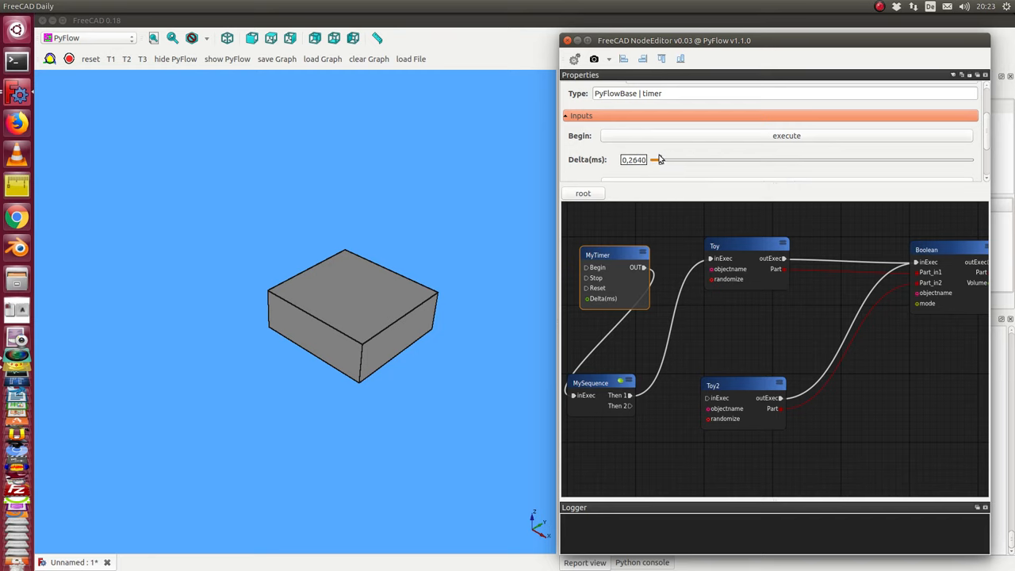
pyautogui.moveTo(656, 159); pyautogui.dragTo(677, 159)
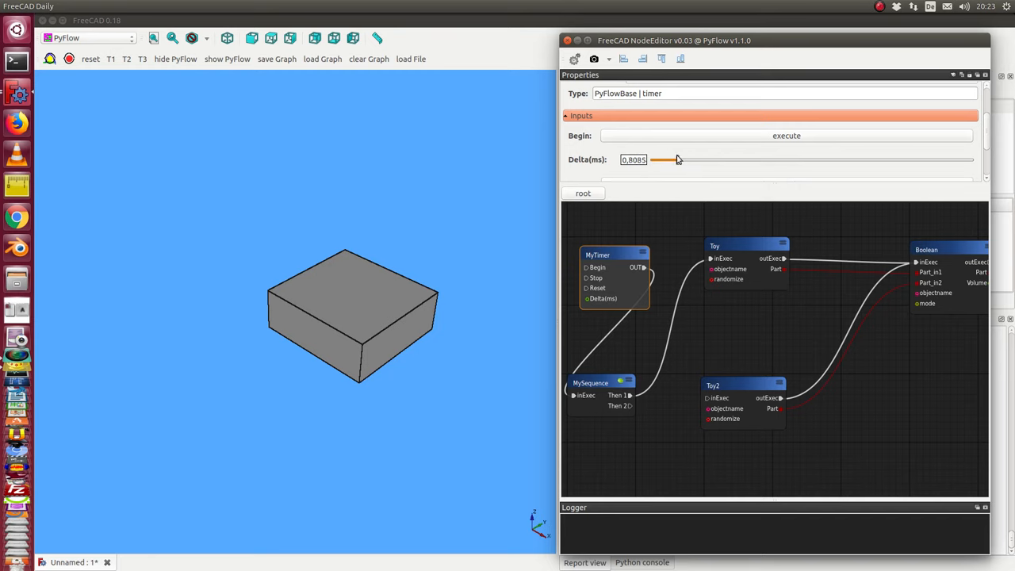
pyautogui.moveTo(678, 159); pyautogui.dragTo(663, 159)
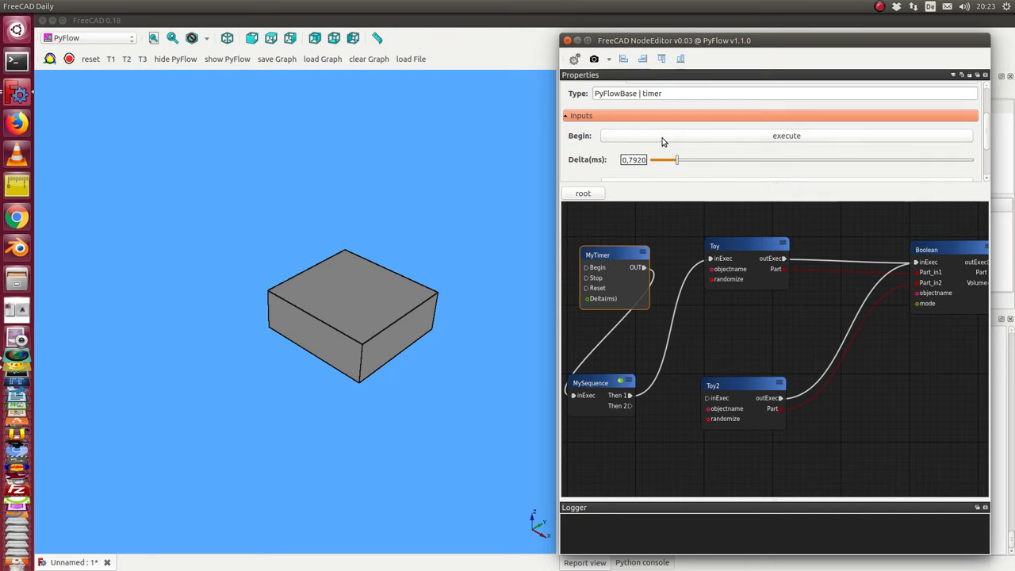
pyautogui.moveTo(666, 141)
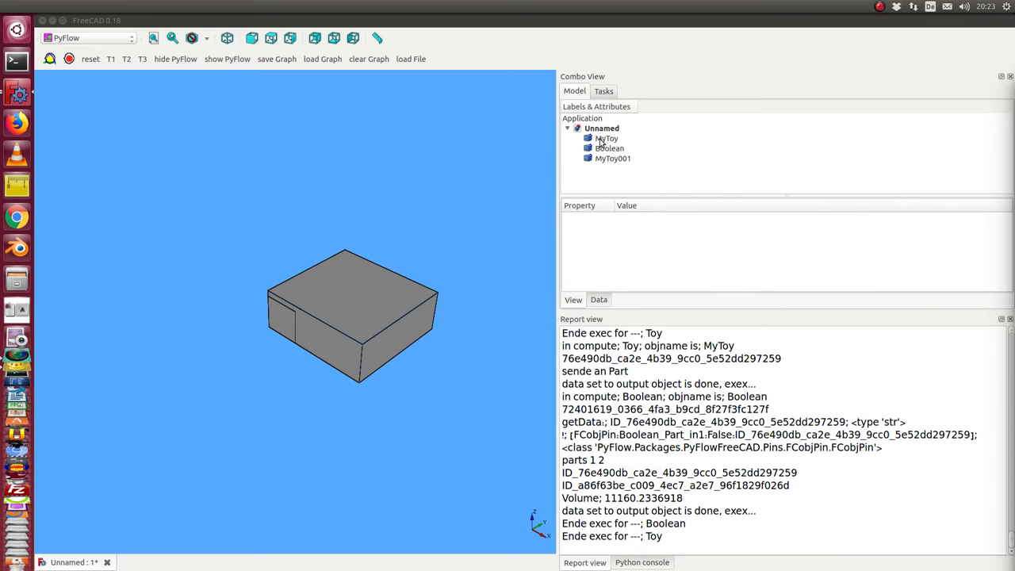
pyautogui.moveTo(610, 159)
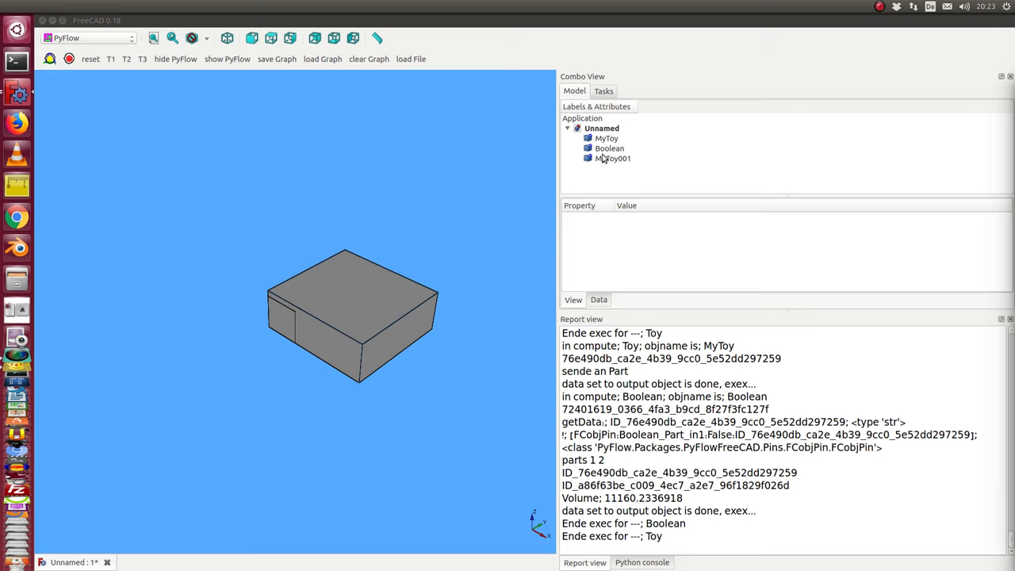
pyautogui.moveTo(607, 161)
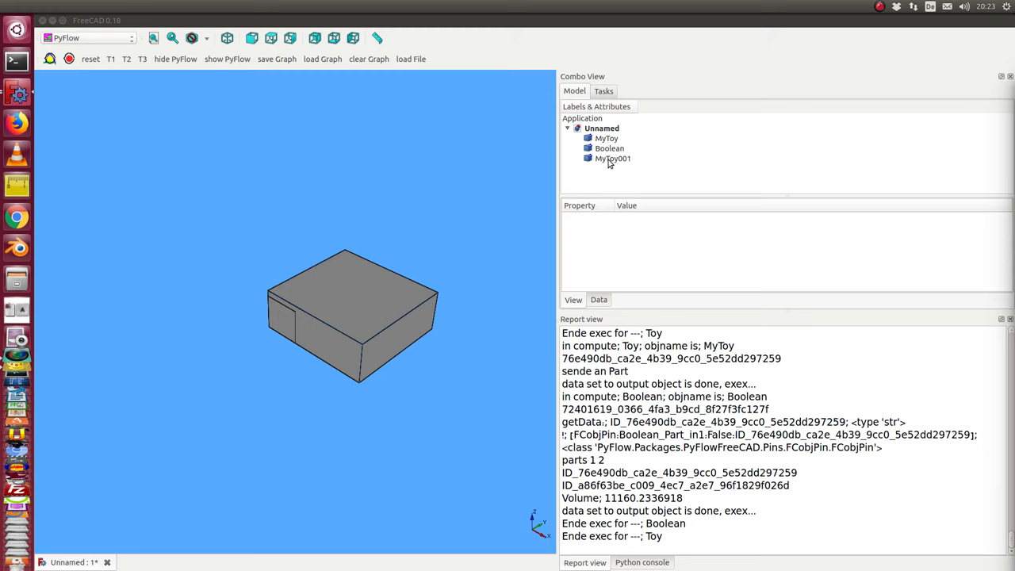
# Select MyToy001 in the model tree to show its view properties.
pyautogui.click(612, 158)
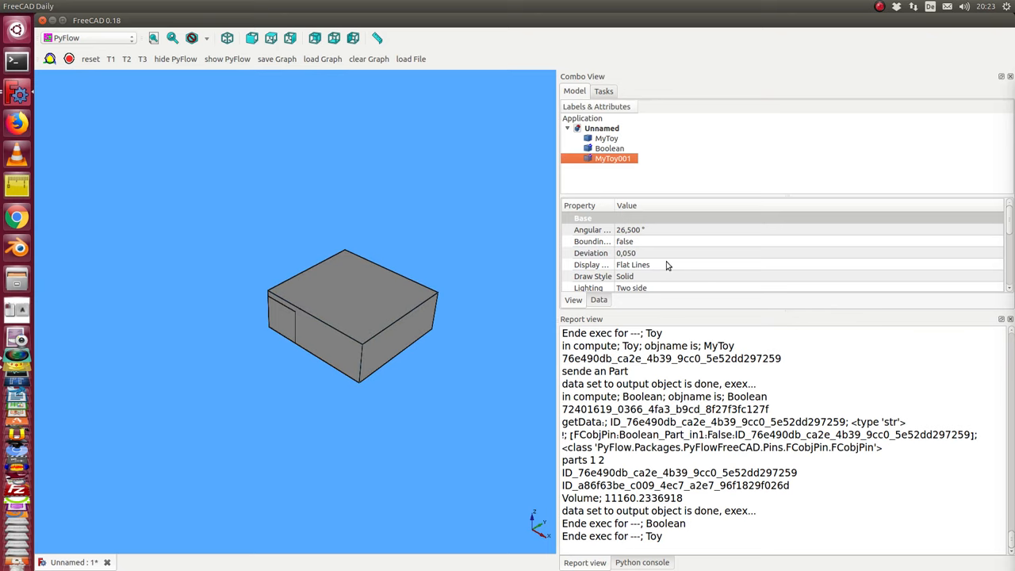
# Display MyToy001 as a wireframe with blue line colour.
pyautogui.click(634, 230)
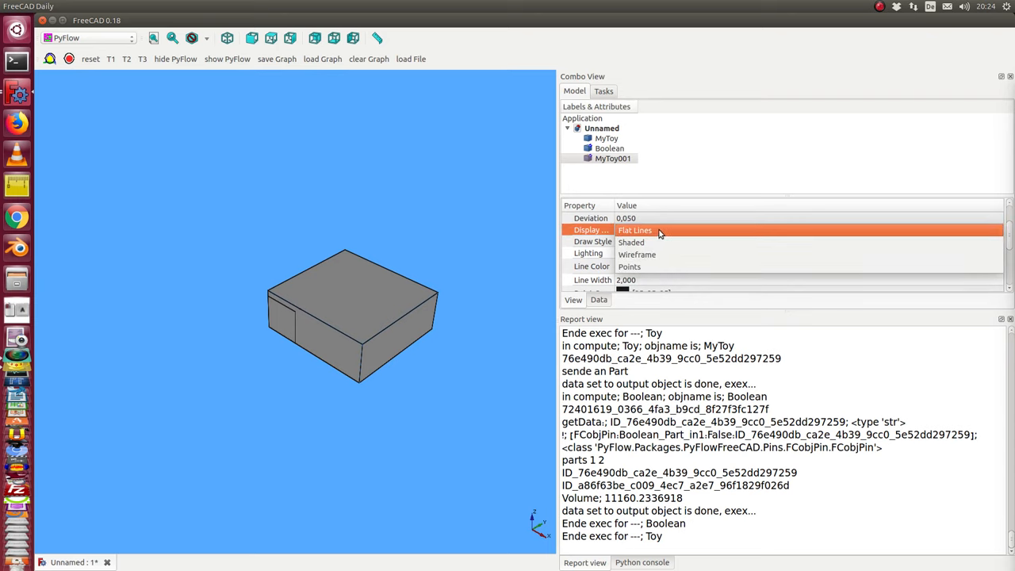
pyautogui.click(637, 253)
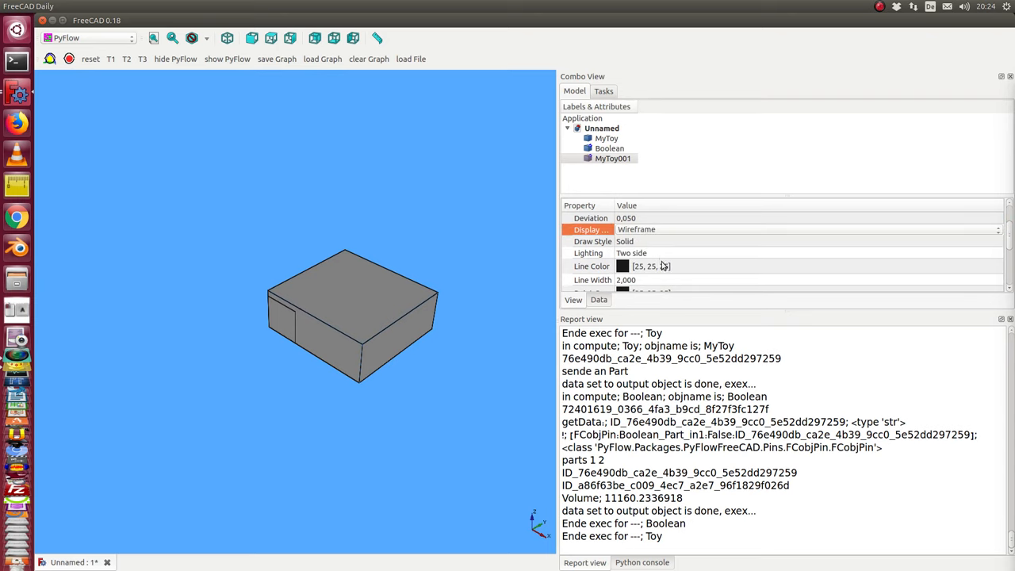
pyautogui.click(591, 265)
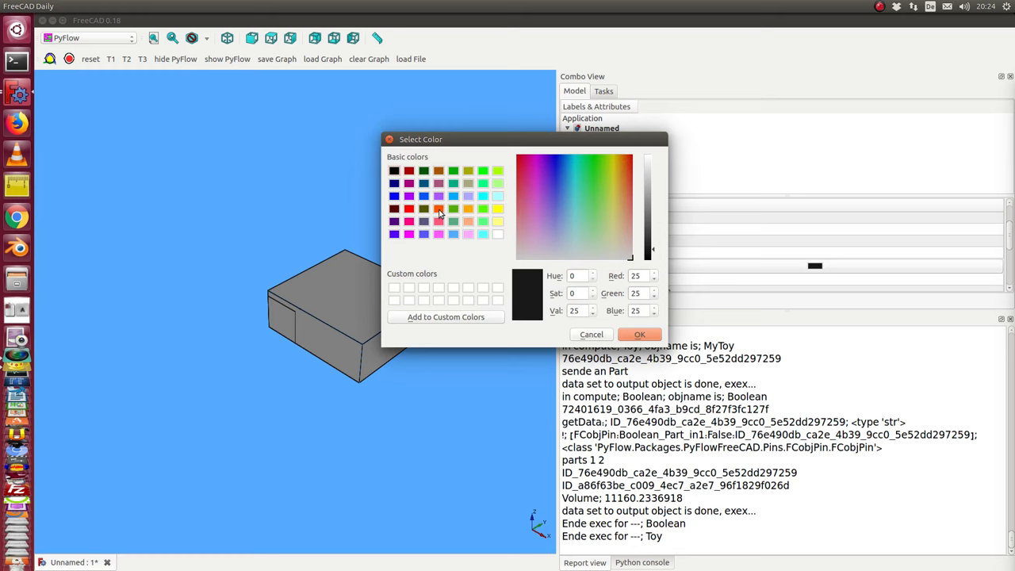
pyautogui.click(439, 208)
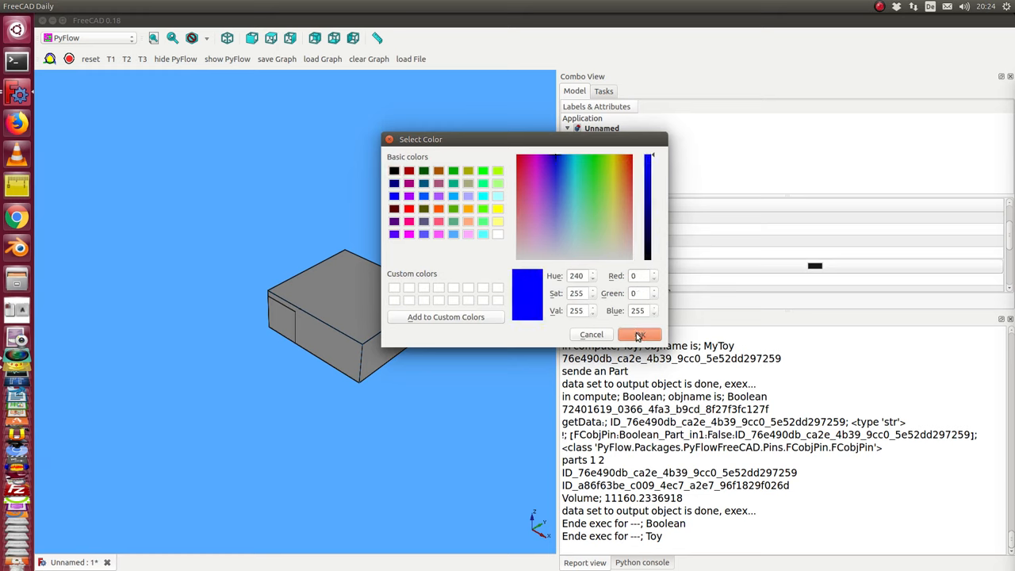
pyautogui.click(639, 334)
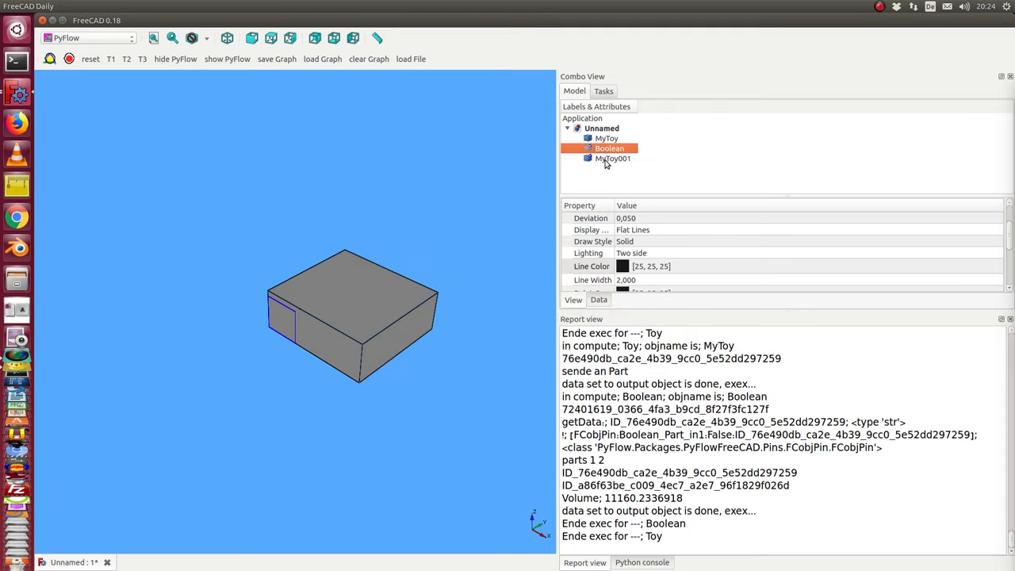
# Display MyToy as a wireframe with green line colour.
pyautogui.click(606, 138)
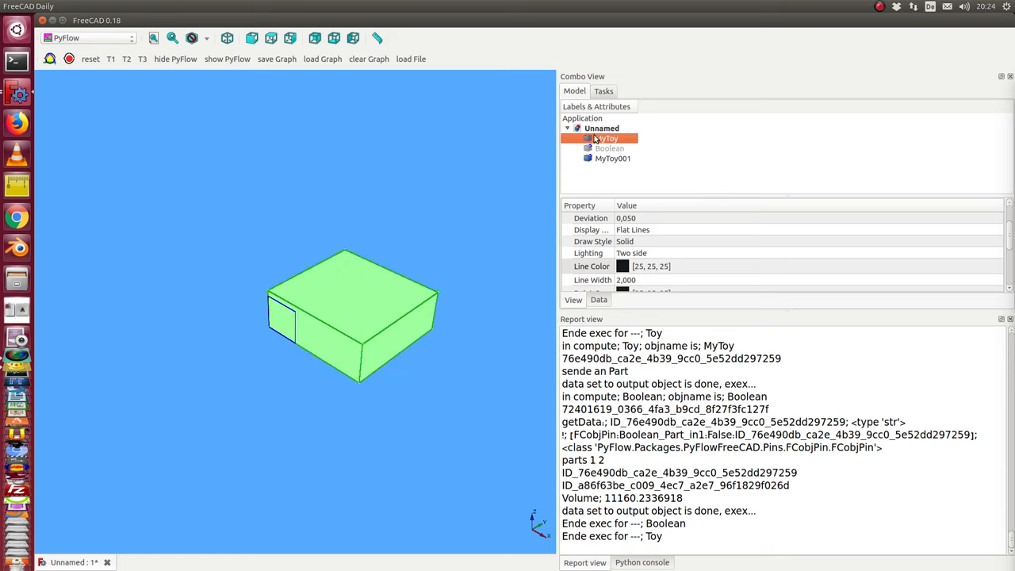
pyautogui.click(593, 241)
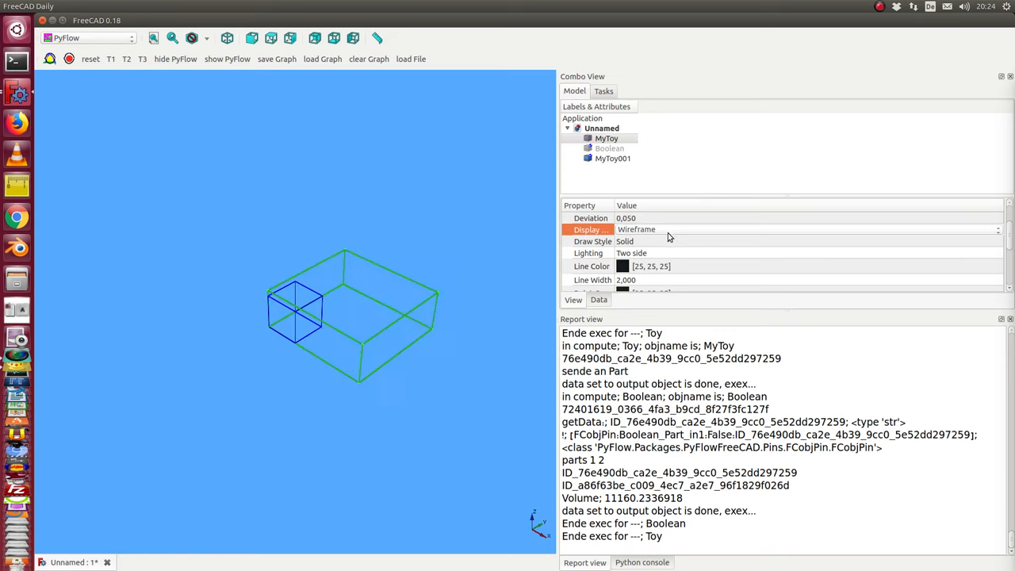
pyautogui.click(591, 266)
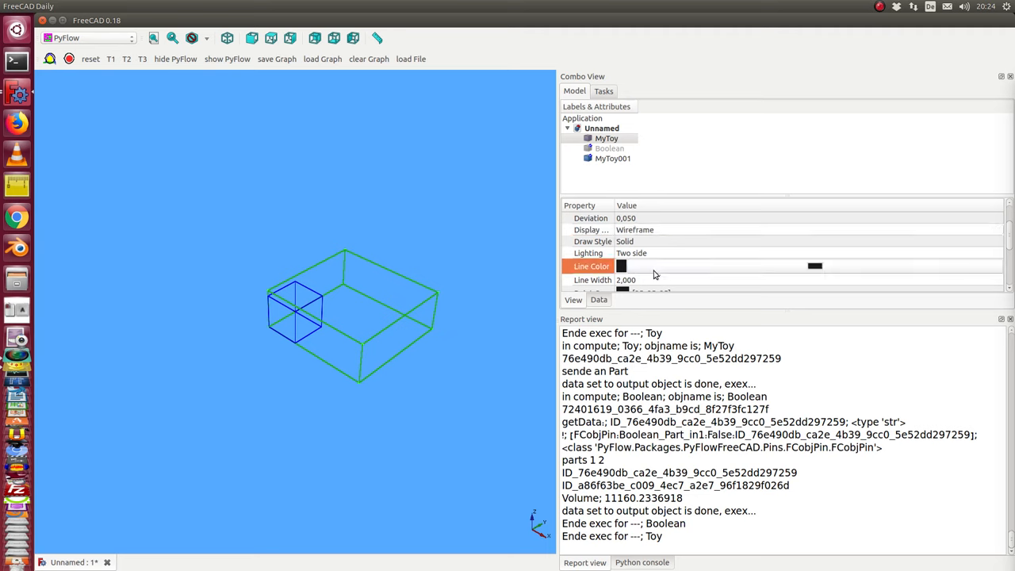
pyautogui.click(814, 265)
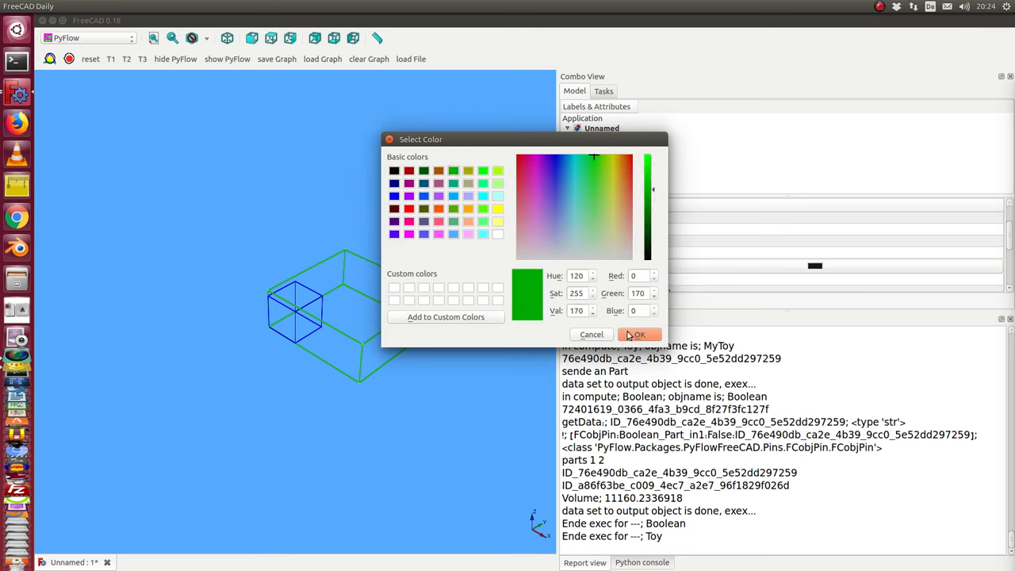
pyautogui.click(639, 333)
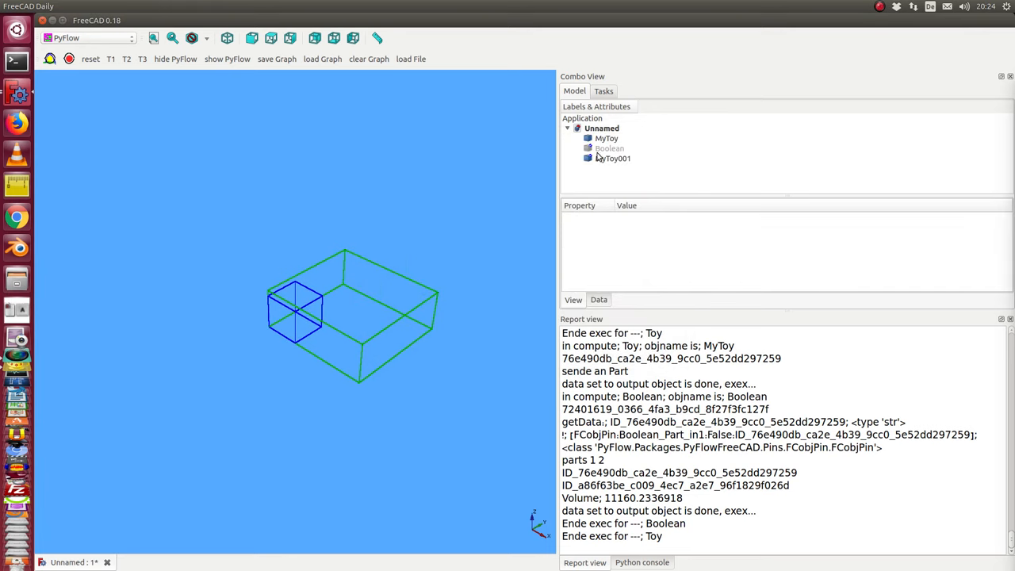
# Set the Boolean object's Shape Color to red.
pyautogui.click(609, 148)
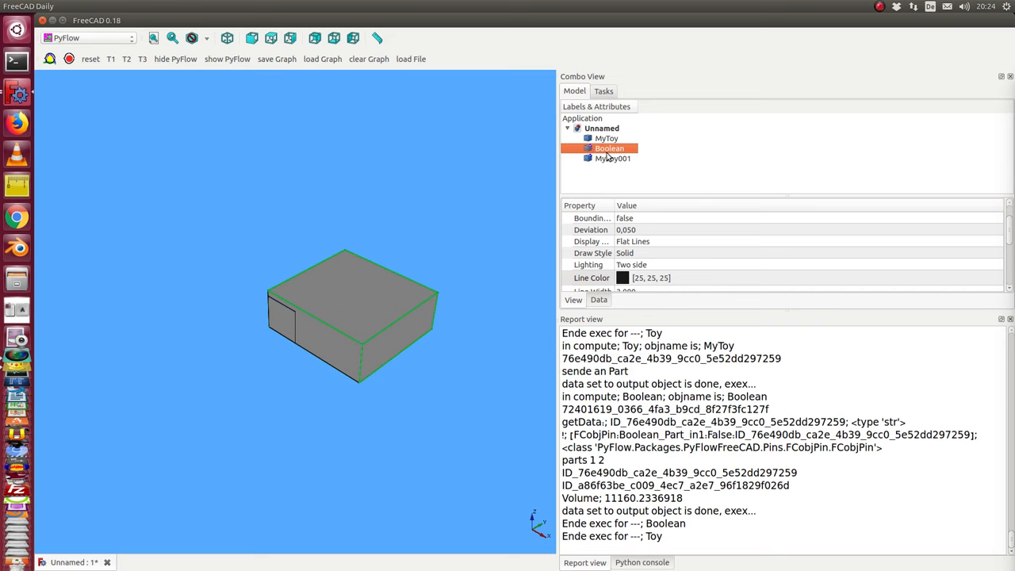
pyautogui.click(613, 158)
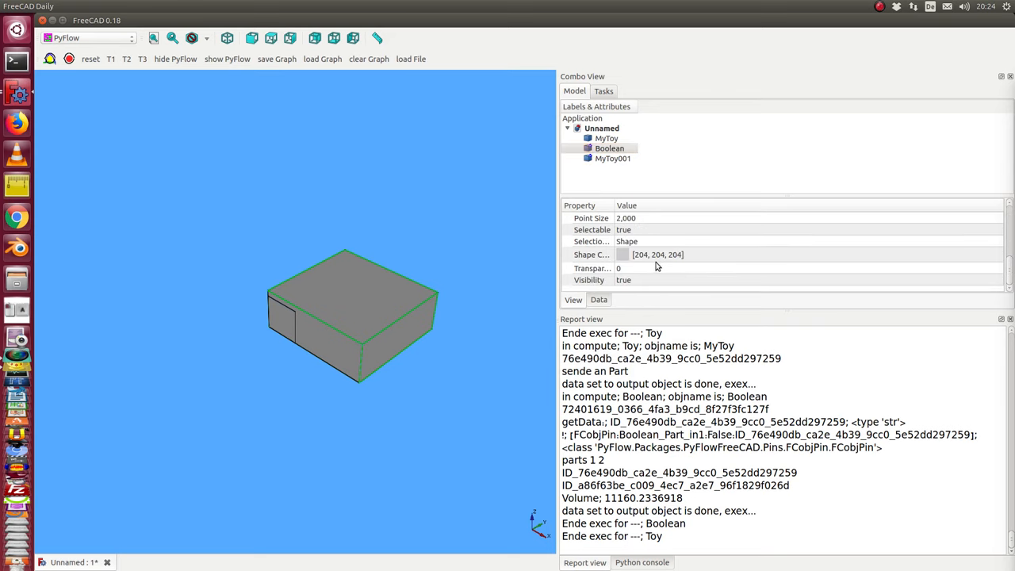
pyautogui.click(623, 255)
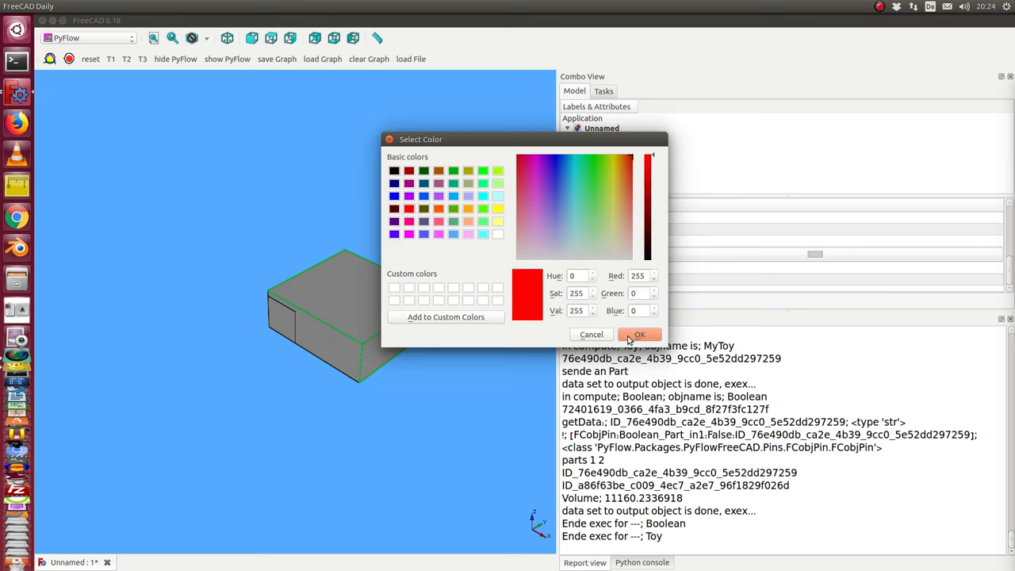
pyautogui.click(639, 334)
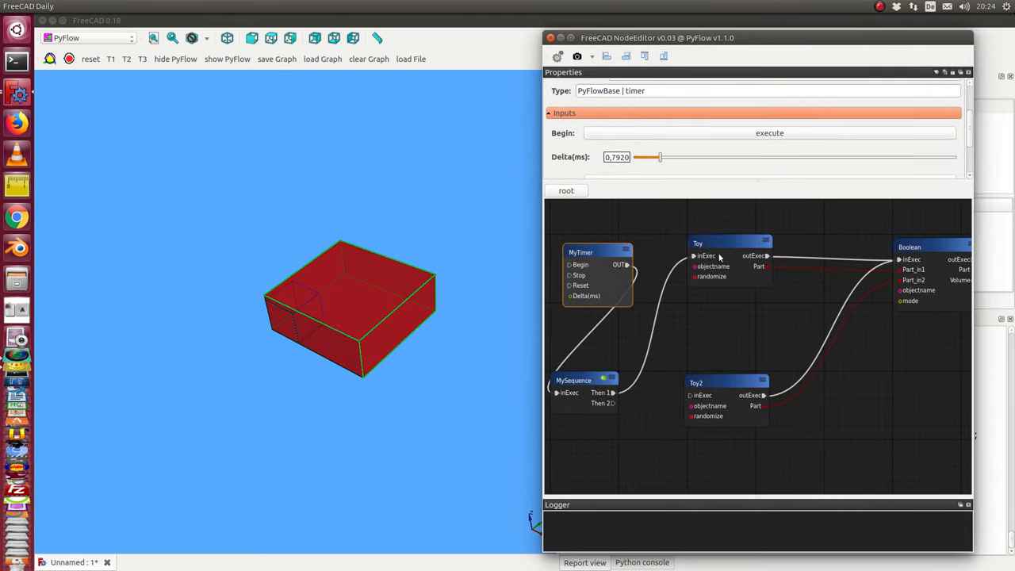
# Select the Toy node and tick its randomize checkbox.
pyautogui.click(710, 243)
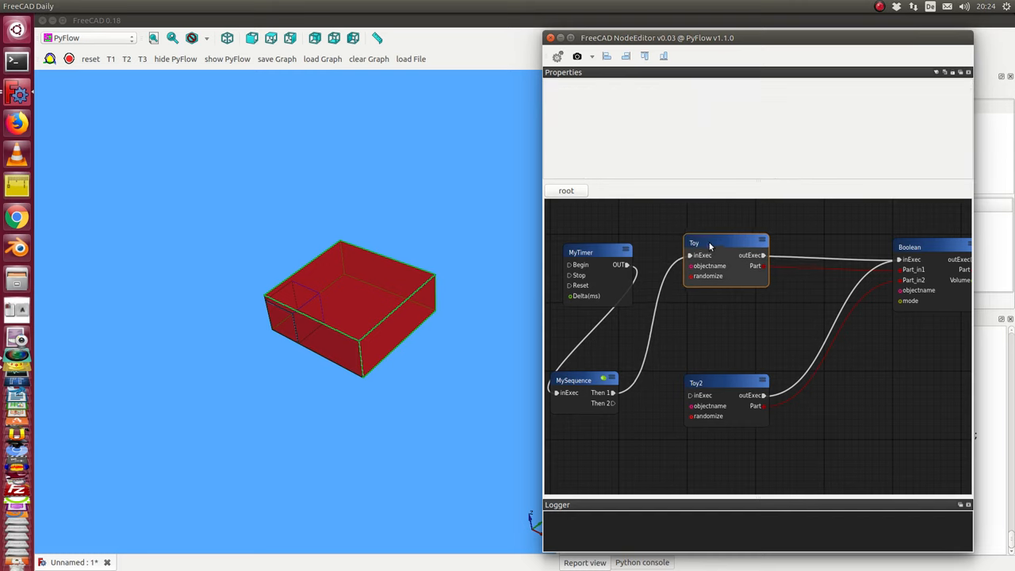
pyautogui.click(705, 244)
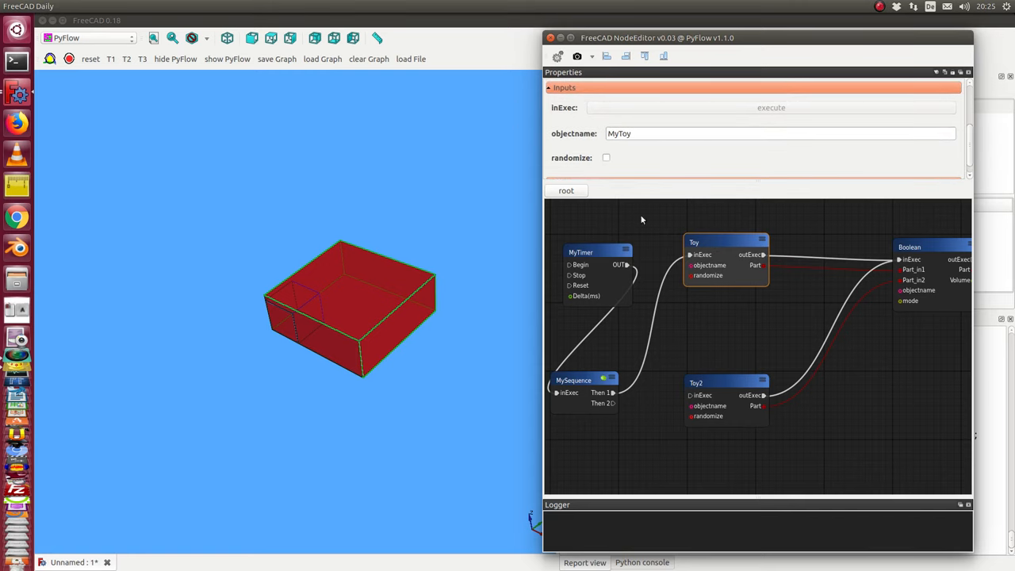
pyautogui.click(714, 389)
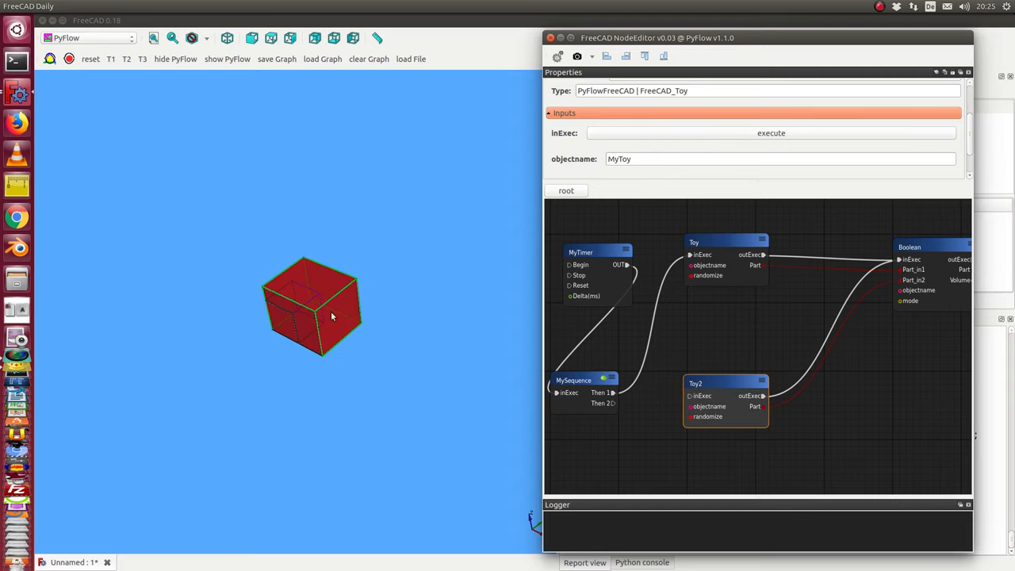
pyautogui.moveTo(729, 245)
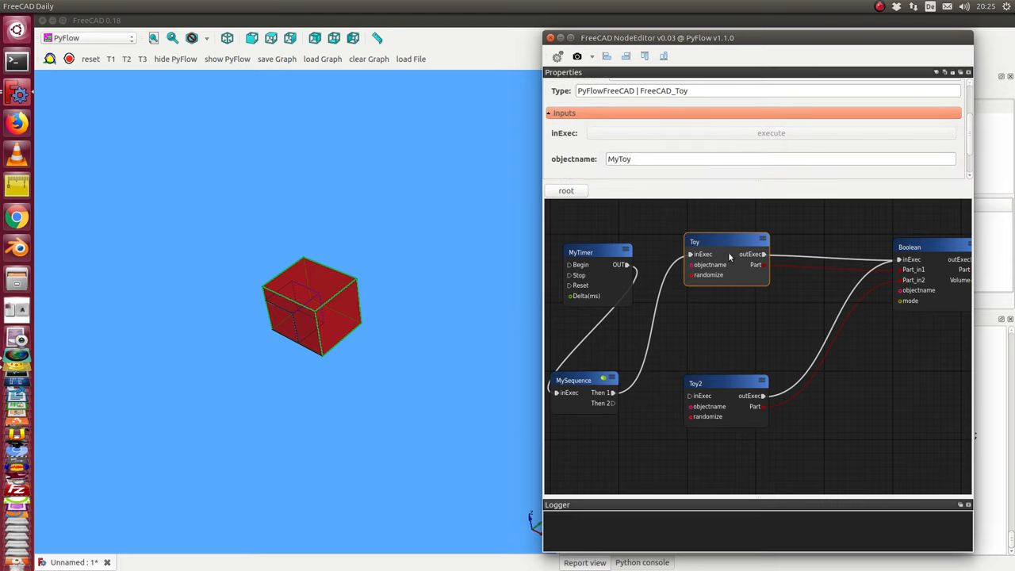
pyautogui.moveTo(615, 292)
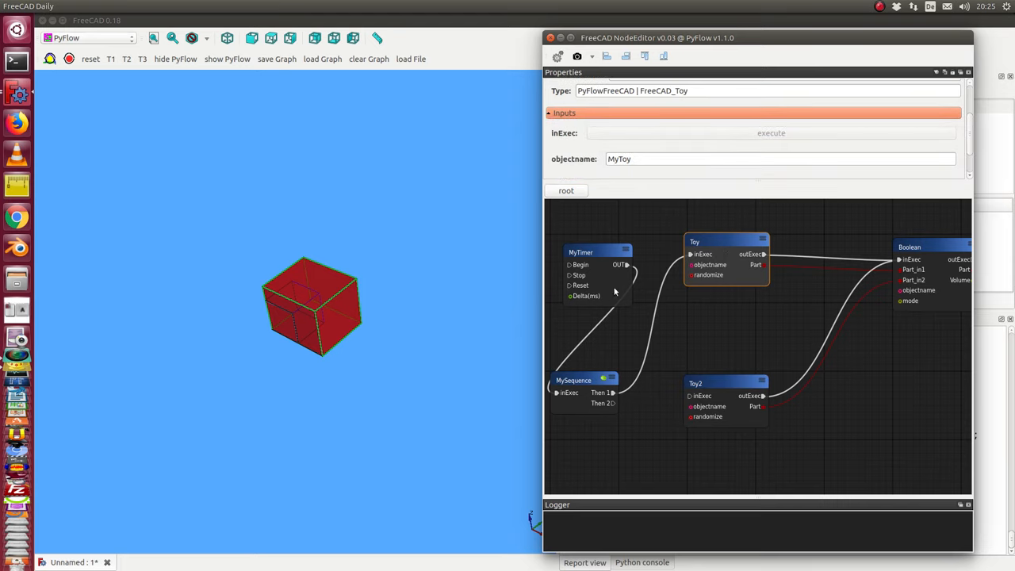
pyautogui.moveTo(585, 291)
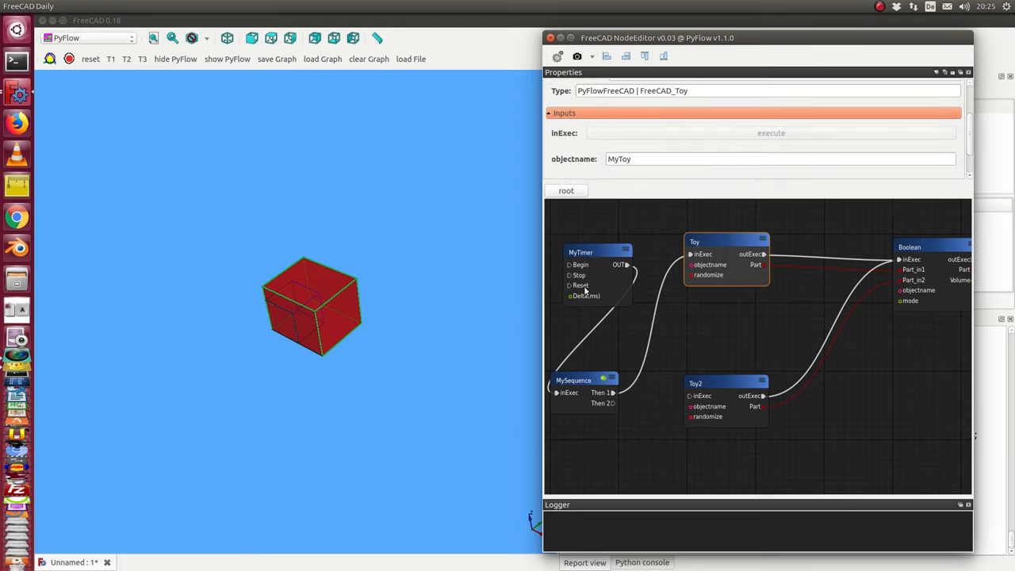
pyautogui.moveTo(731, 234)
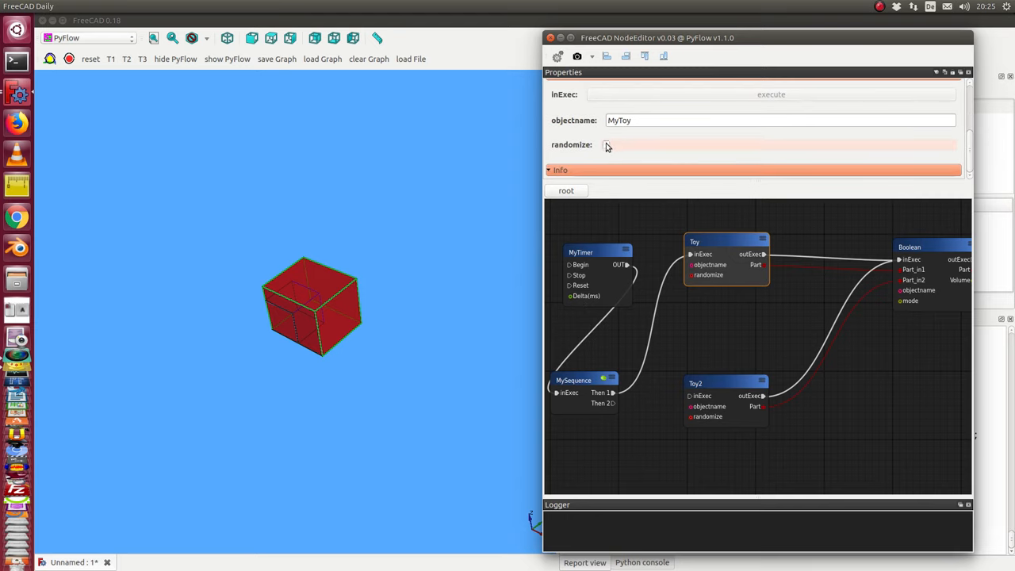
pyautogui.click(606, 144)
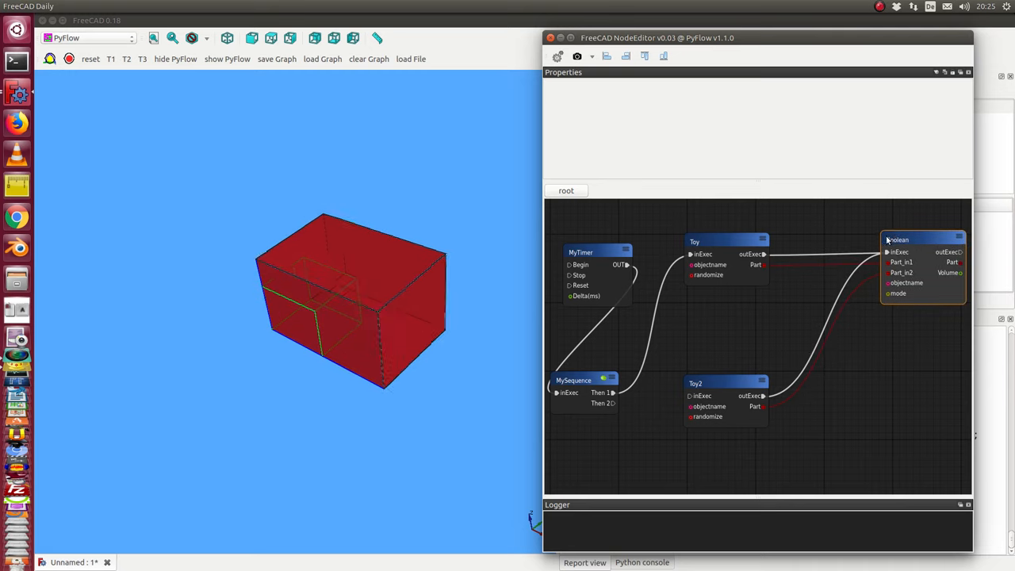
# Select the Boolean node and switch its mode to cut.
pyautogui.click(896, 238)
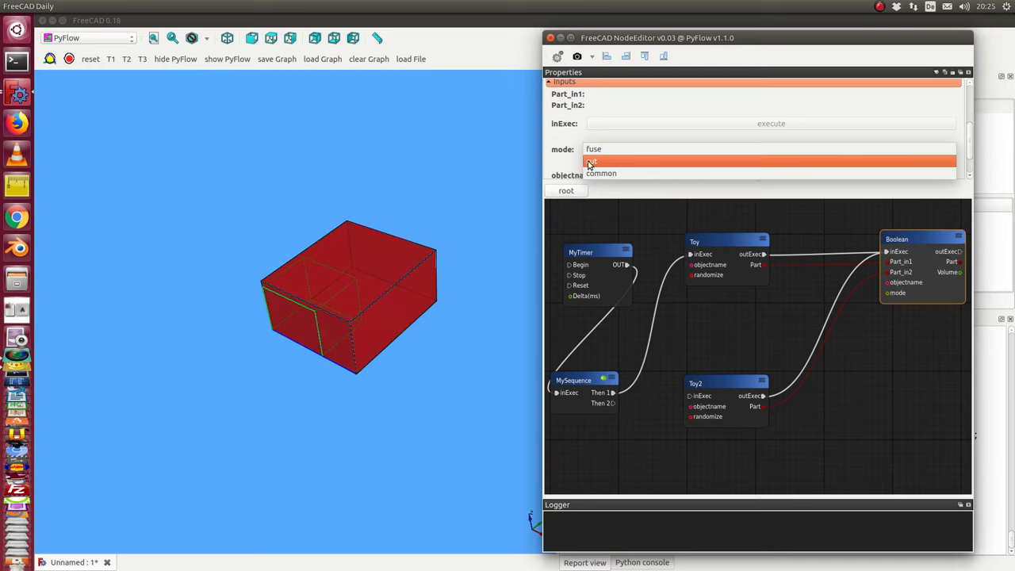
pyautogui.click(593, 161)
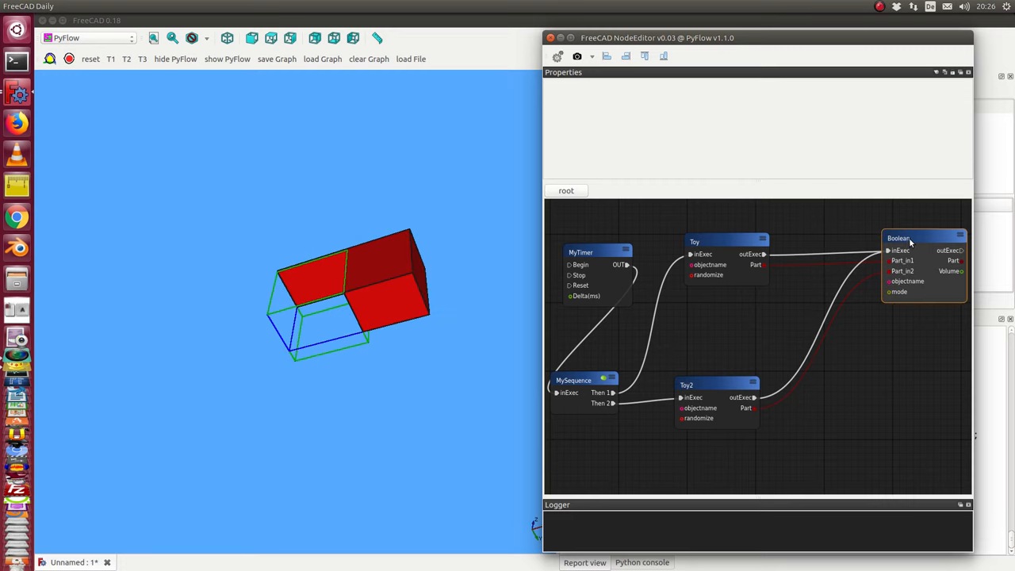
# Choose common from the Boolean node's mode dropdown.
pyautogui.click(898, 237)
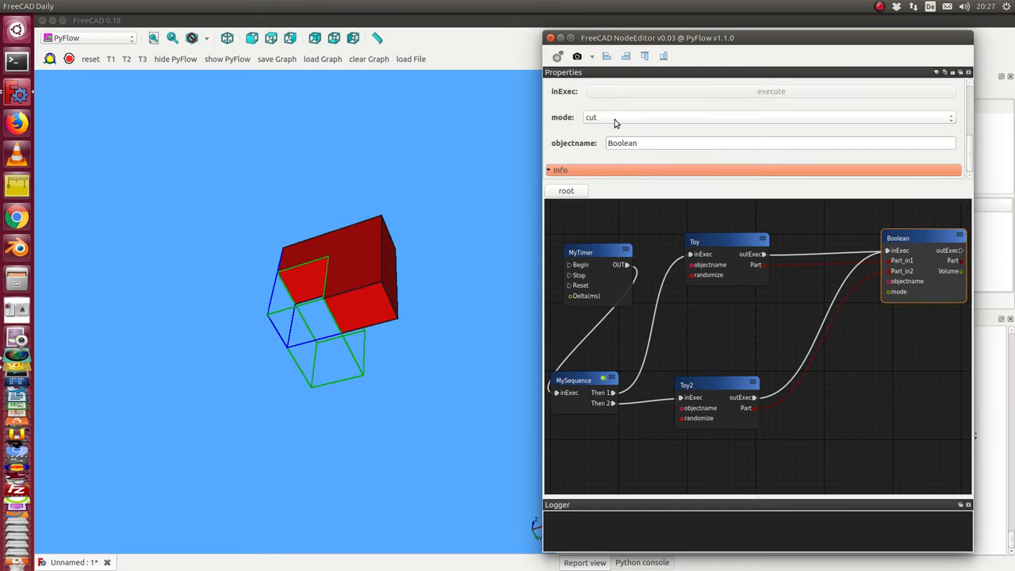
pyautogui.click(769, 116)
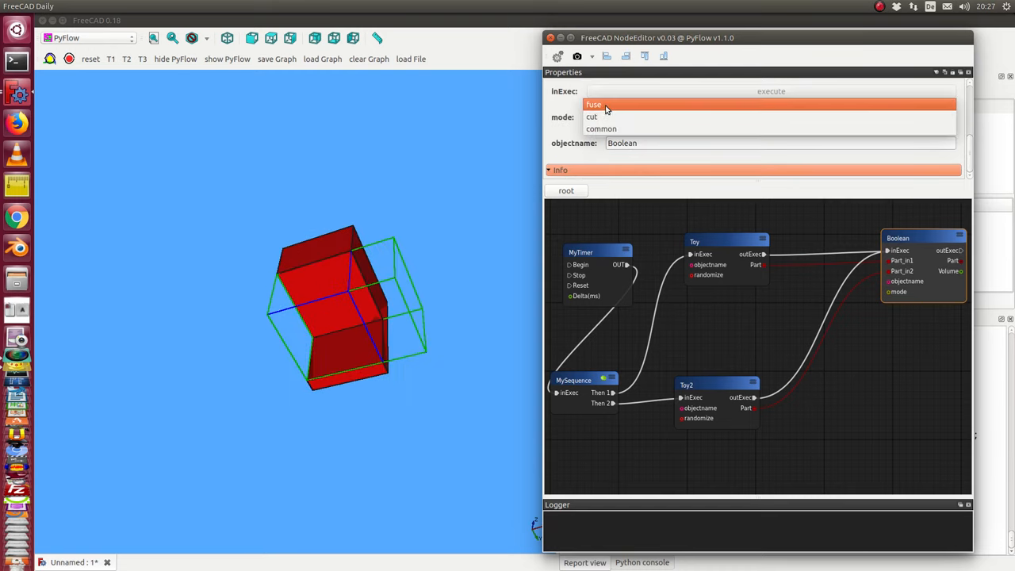
pyautogui.click(601, 129)
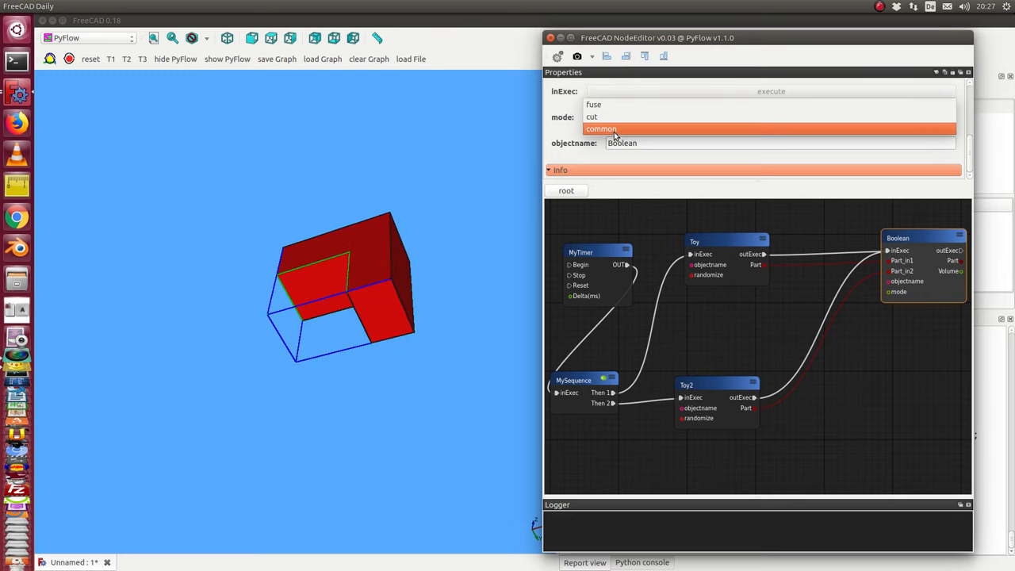
pyautogui.click(601, 129)
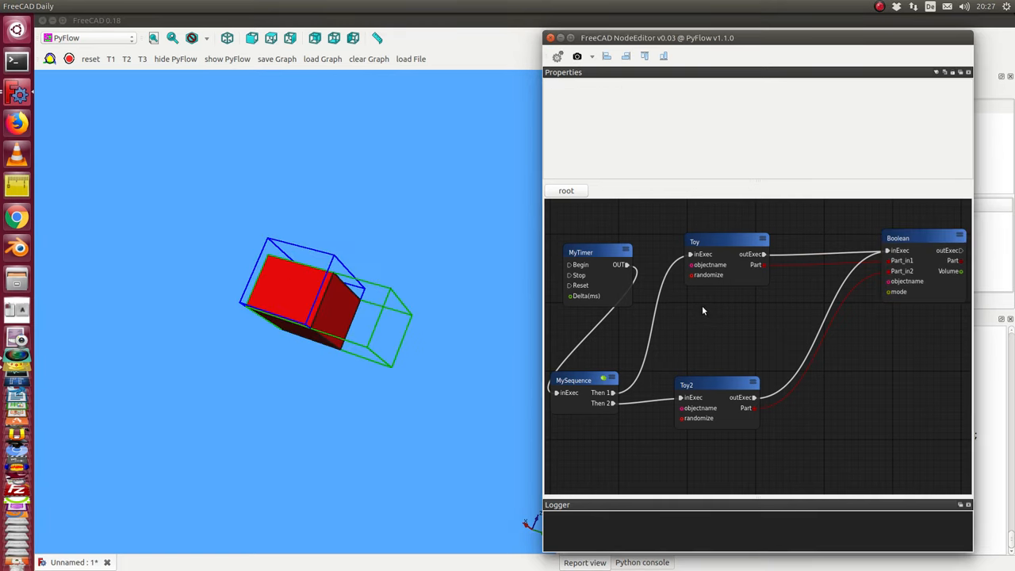
# Add a third FreeCAD_Toy node via the 'toy' node search and place it between Toy and Toy2.
pyautogui.rightClick(699, 311)
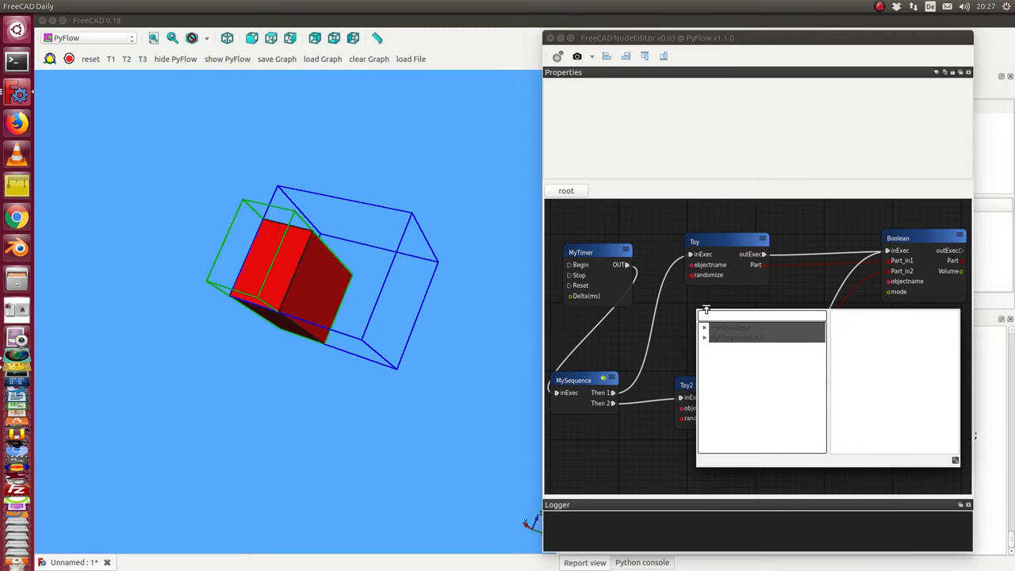
pyautogui.write('toy')
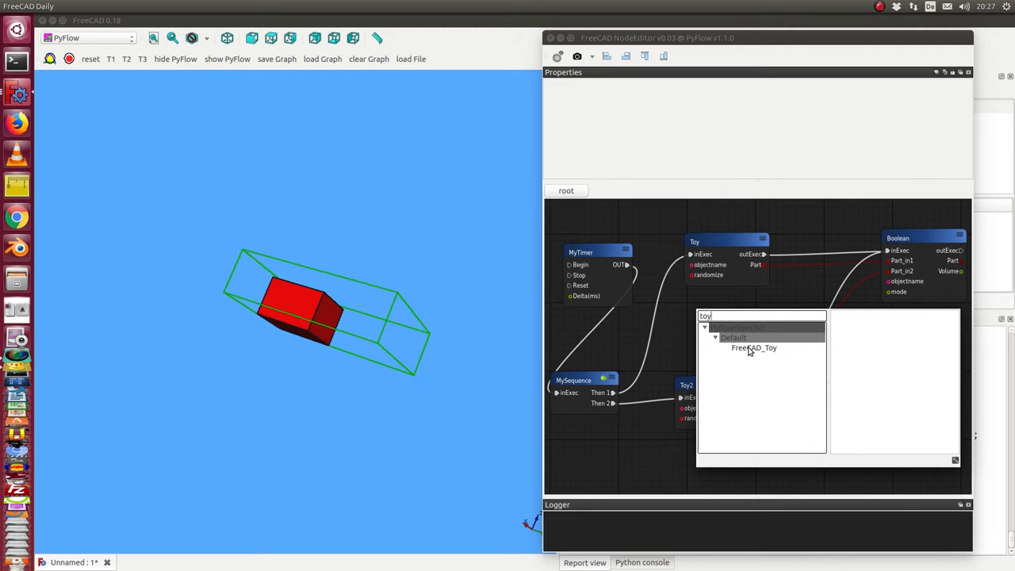
pyautogui.click(754, 347)
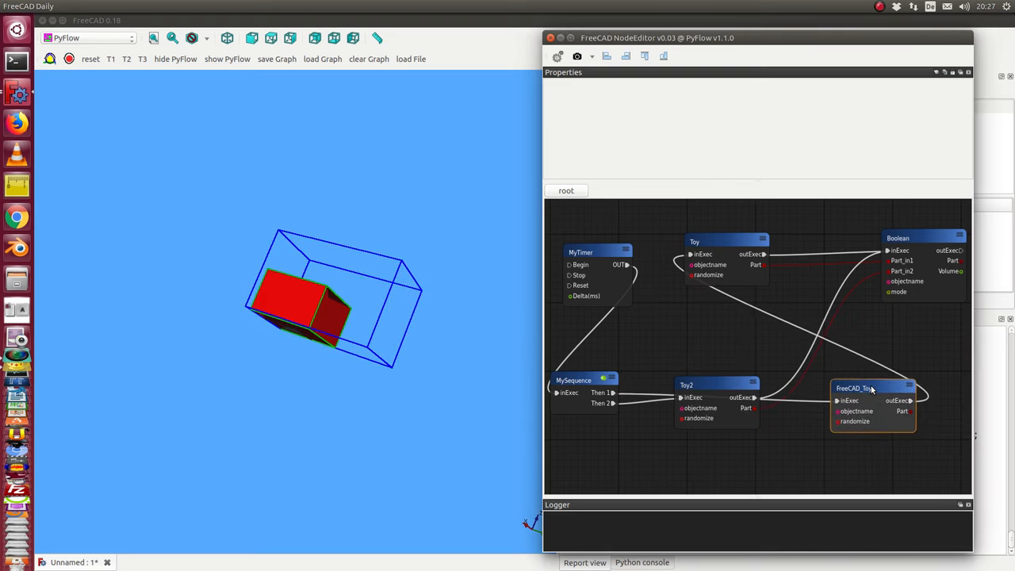
pyautogui.moveTo(873, 388); pyautogui.dragTo(675, 311)
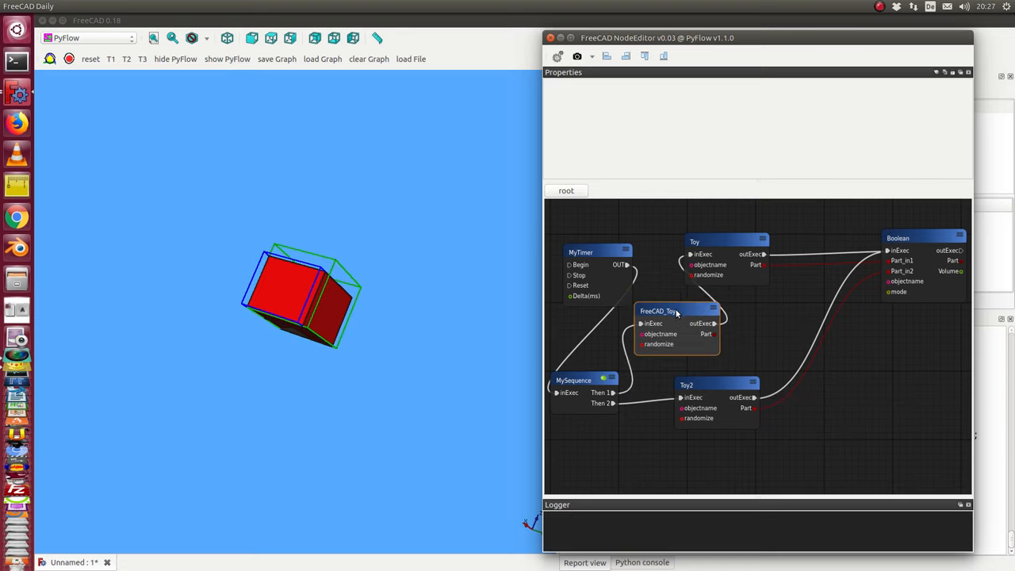